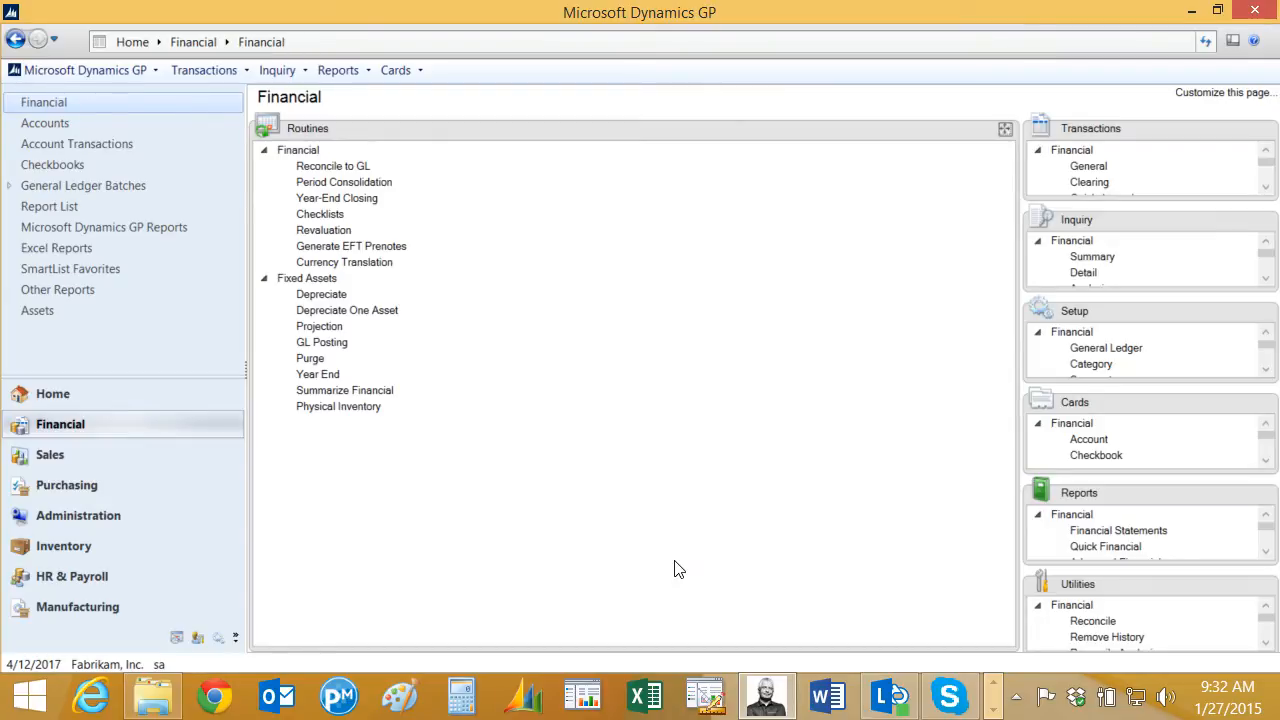
mouse_move(347, 310)
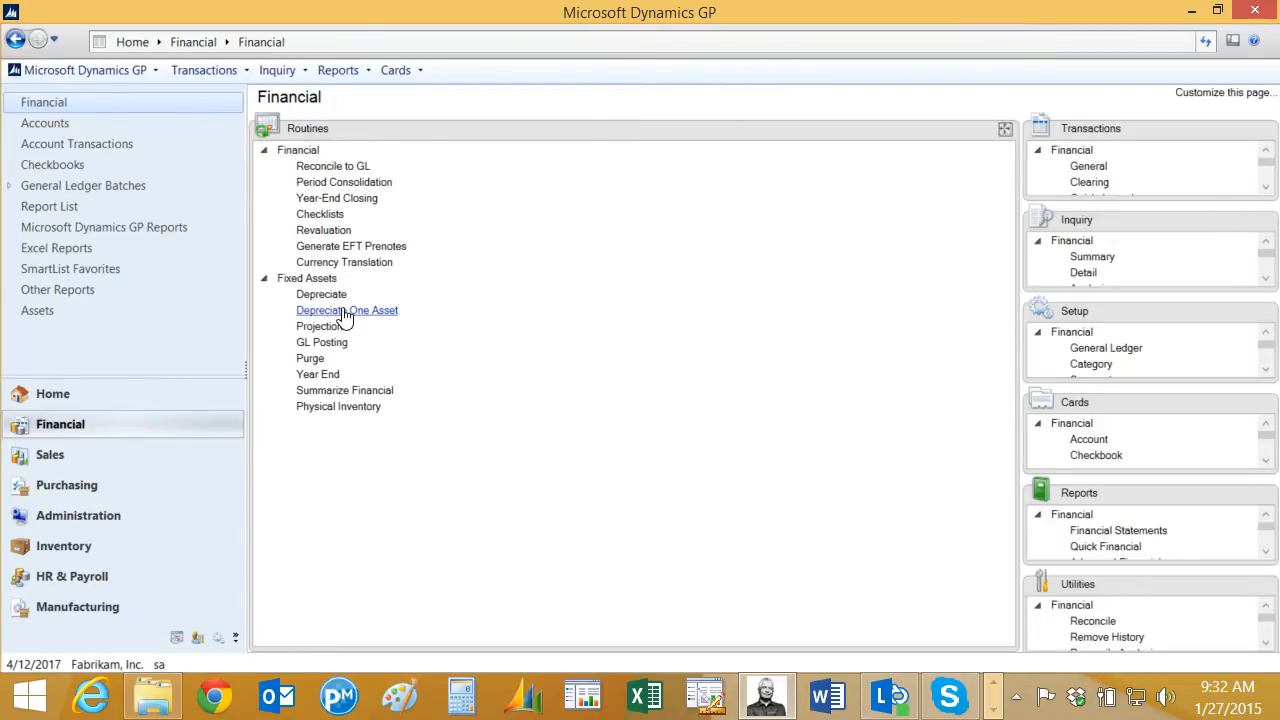
- Project depreciation for all assets through 12/31/2025 on the INTERNAL book
click(320, 326)
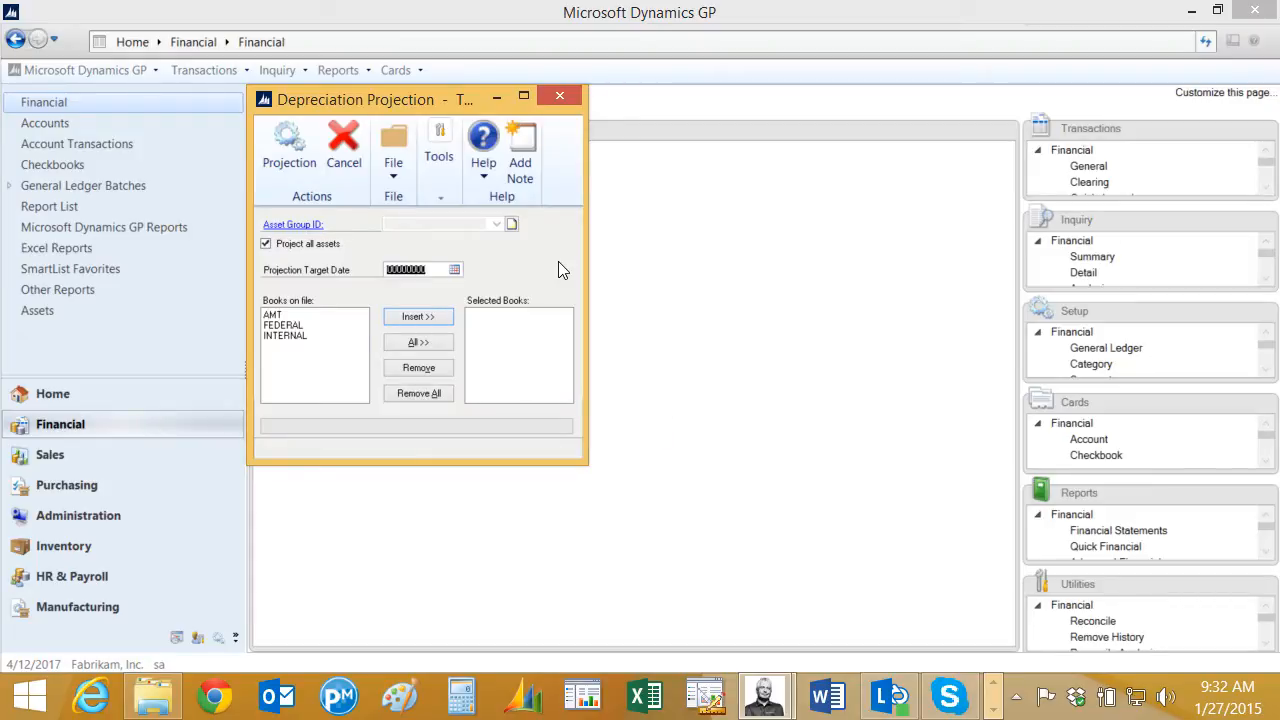
text(1231)
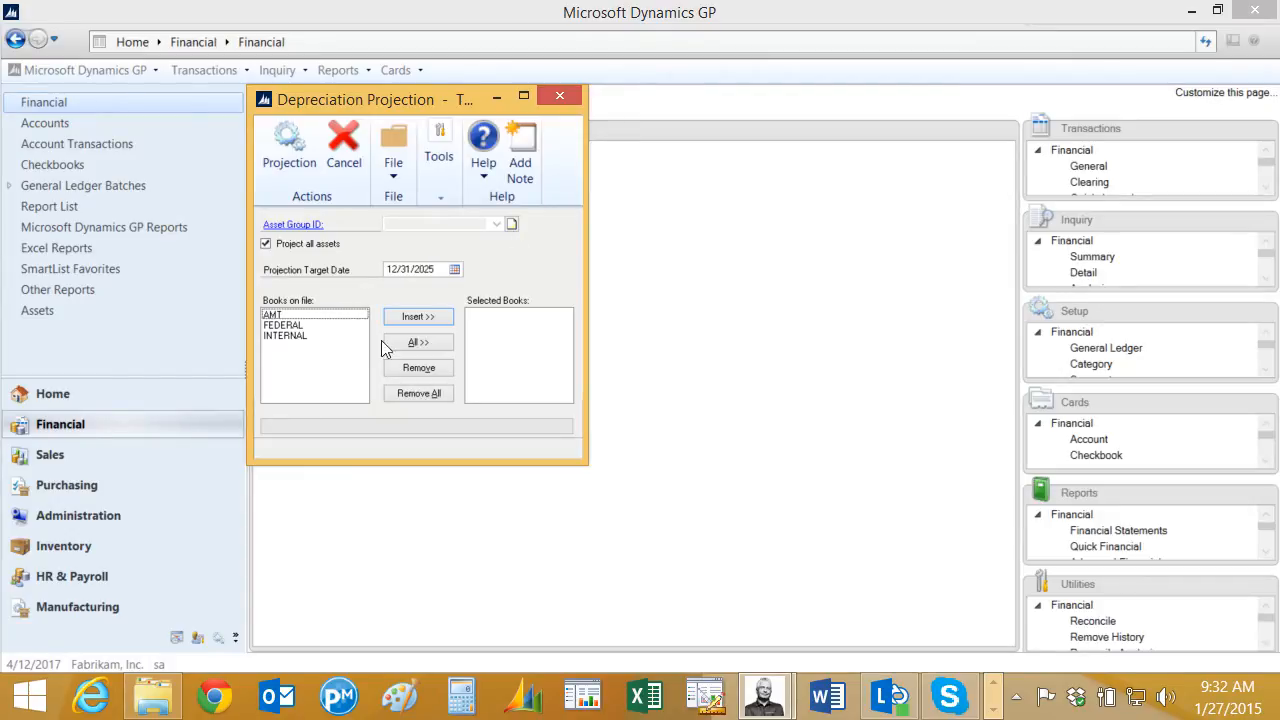
click(285, 335)
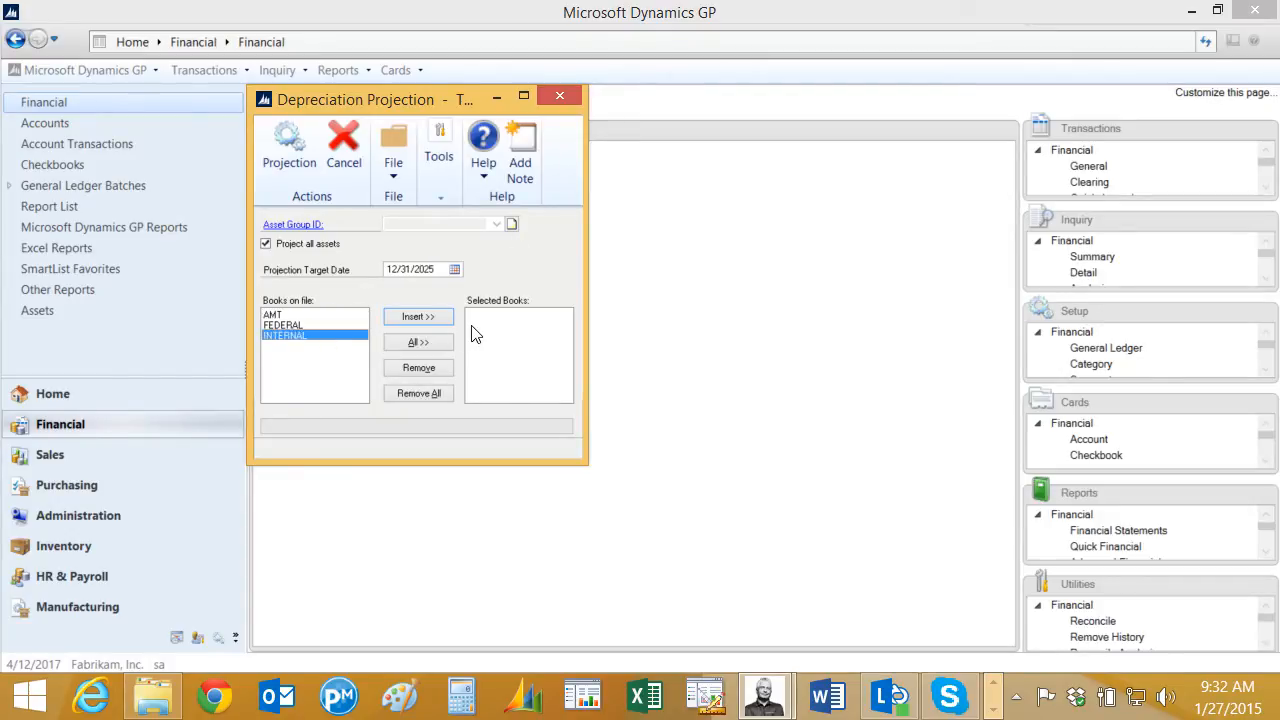
click(418, 316)
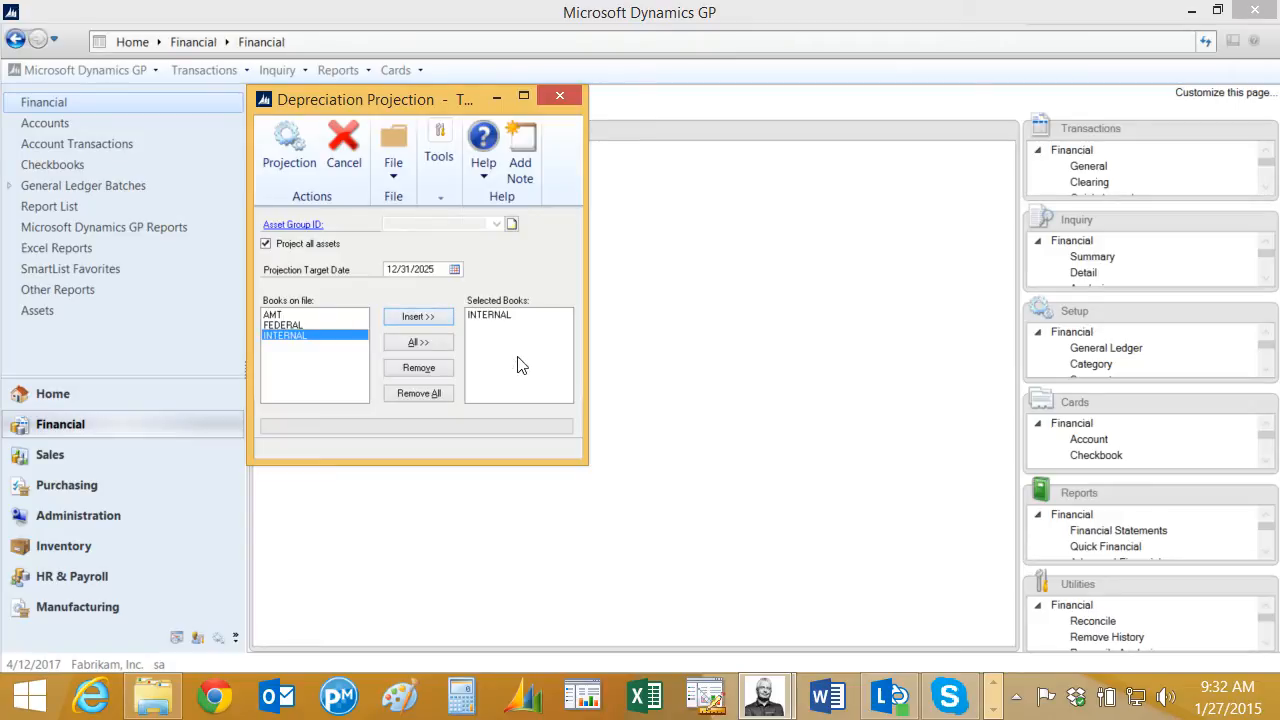
click(289, 140)
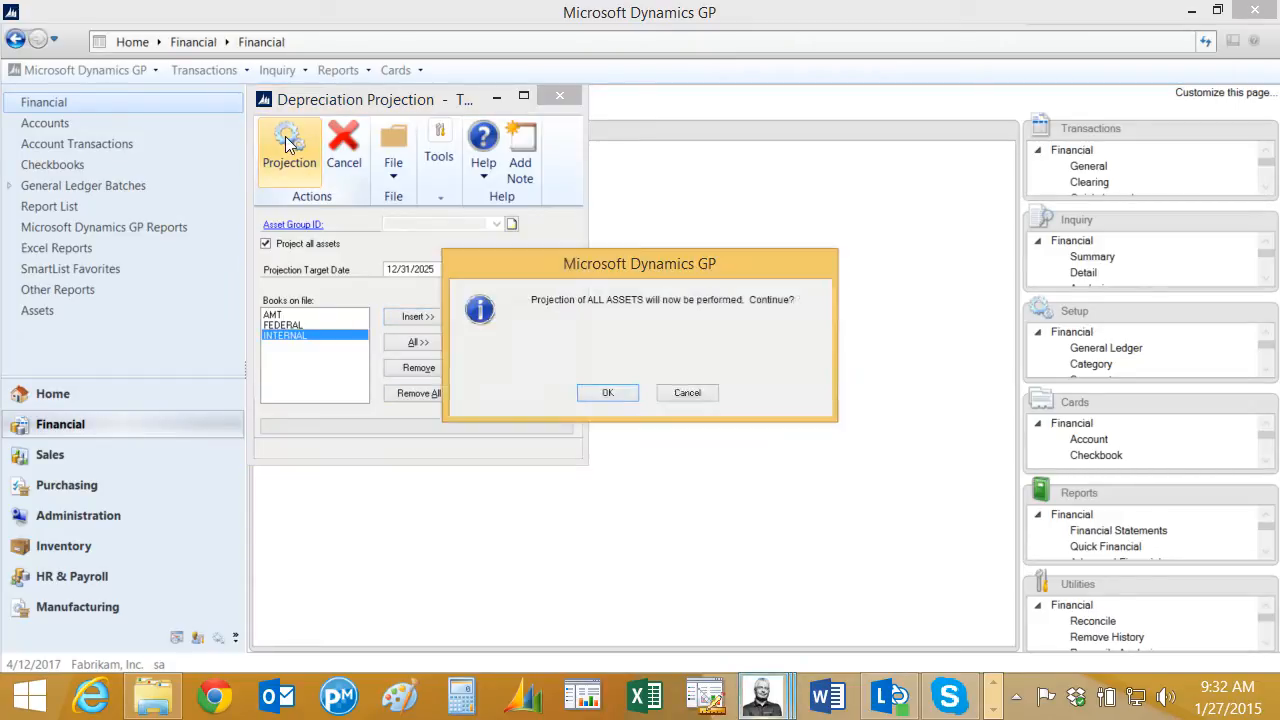
click(607, 392)
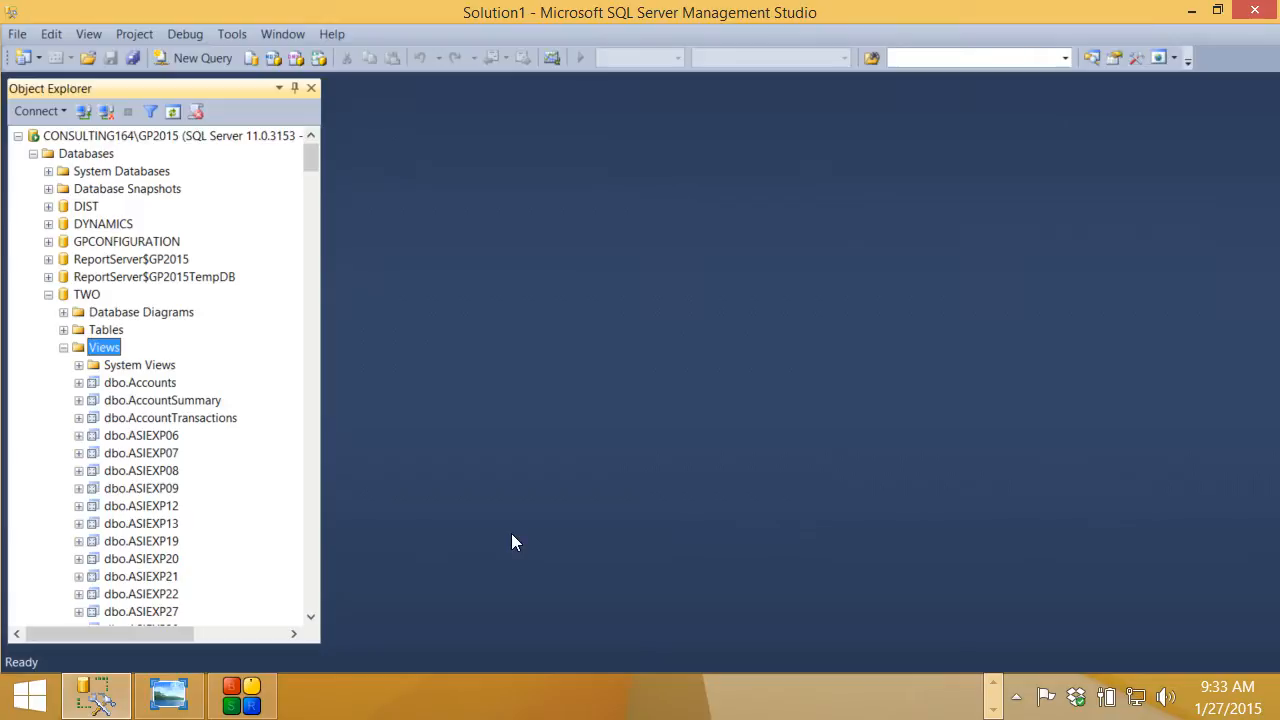
- Start a new view in the database and add the FA41900, FA00100 and FA40200 tables
right_click(103, 347)
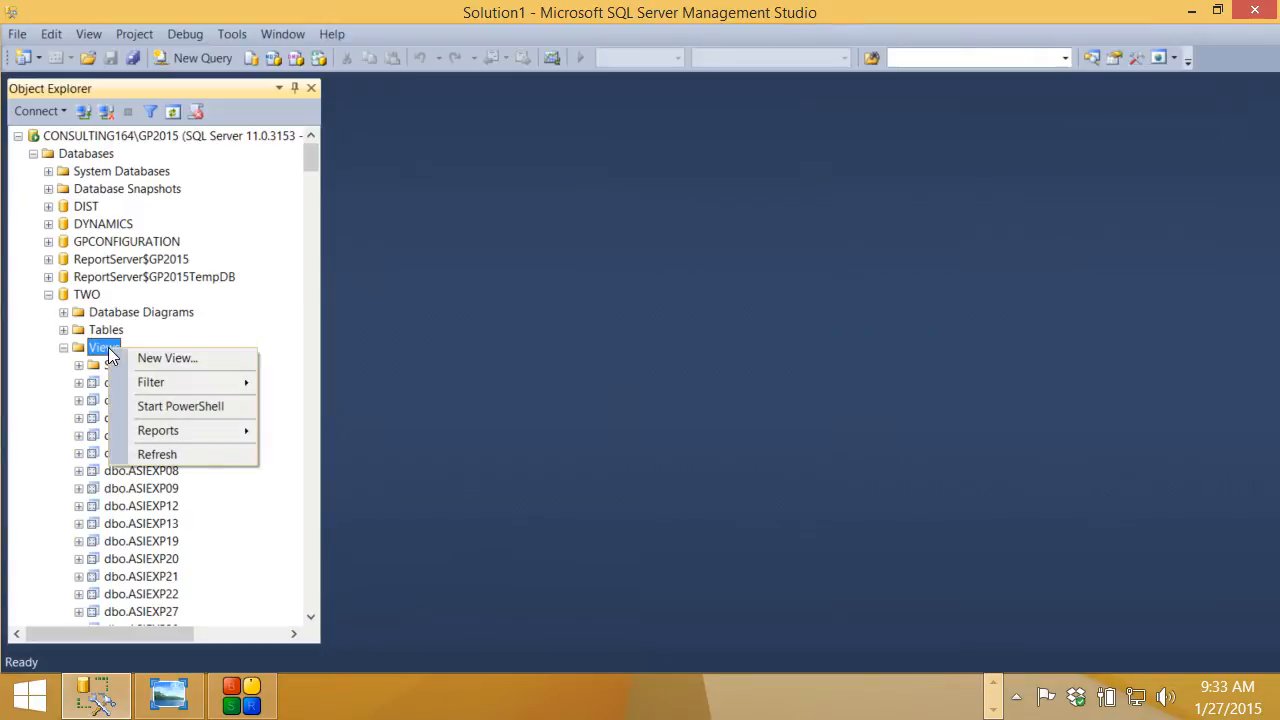
click(167, 358)
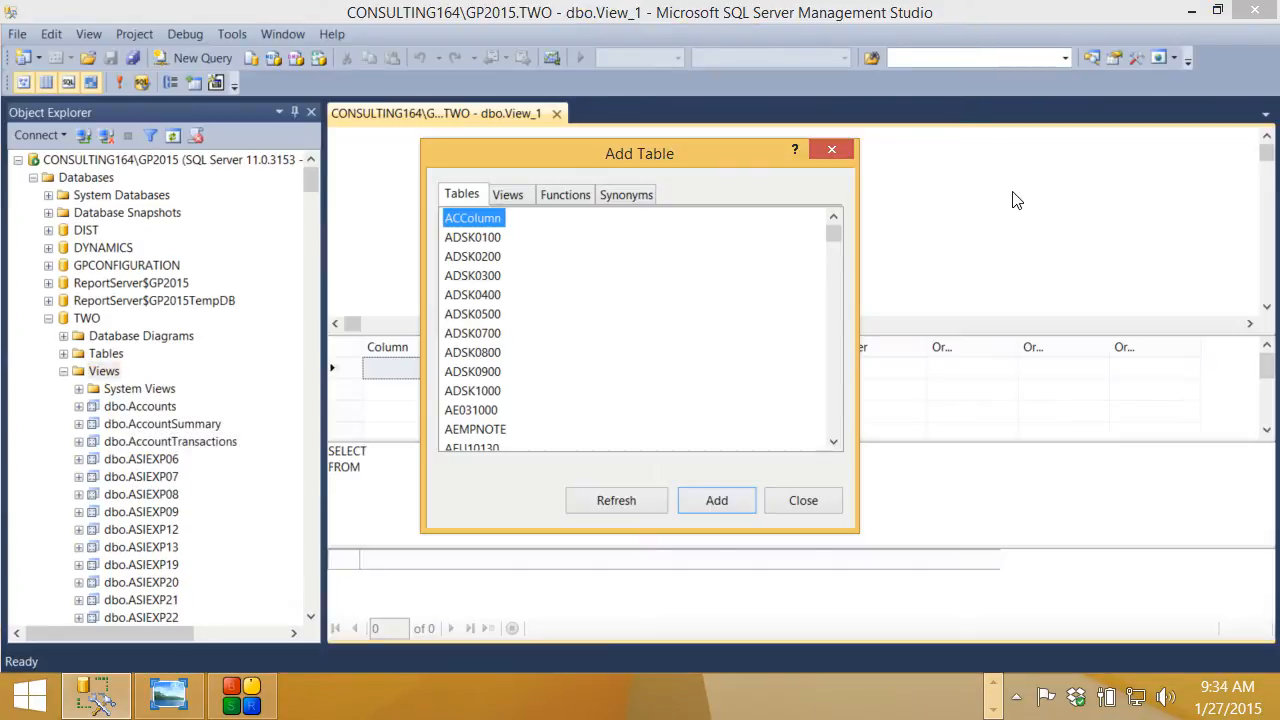
scroll(down, 3)
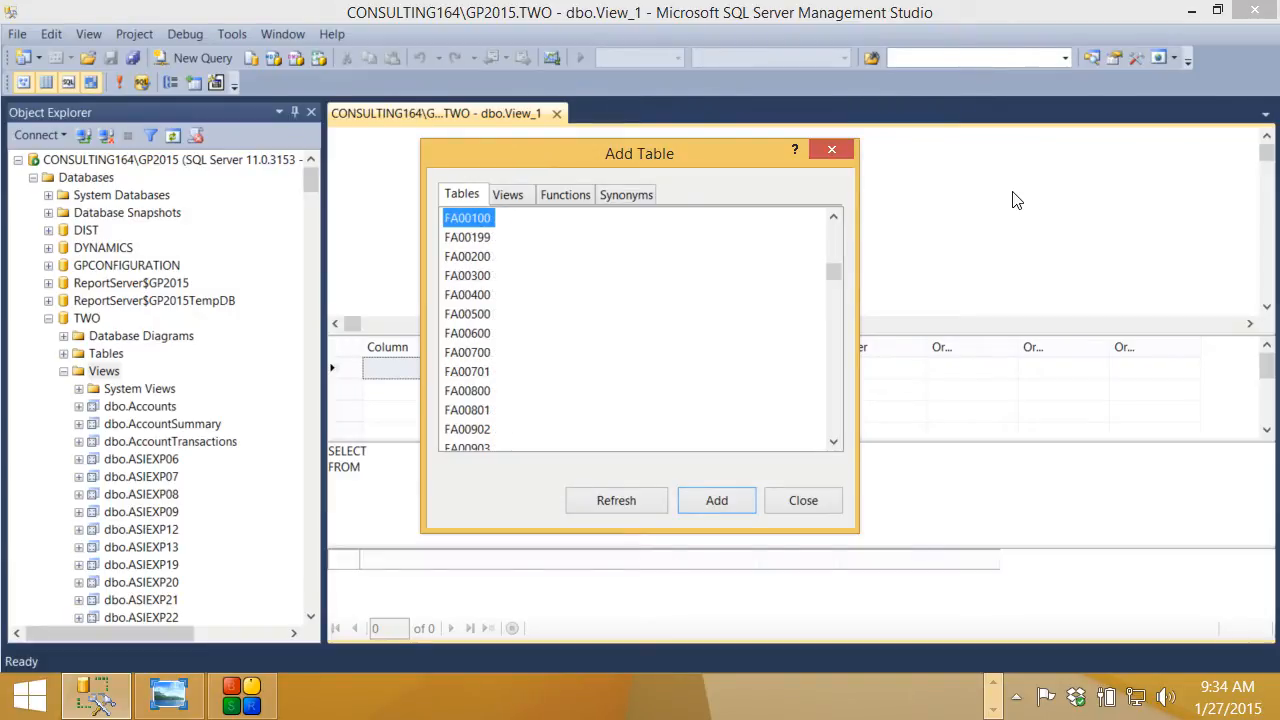
scroll(down, 3)
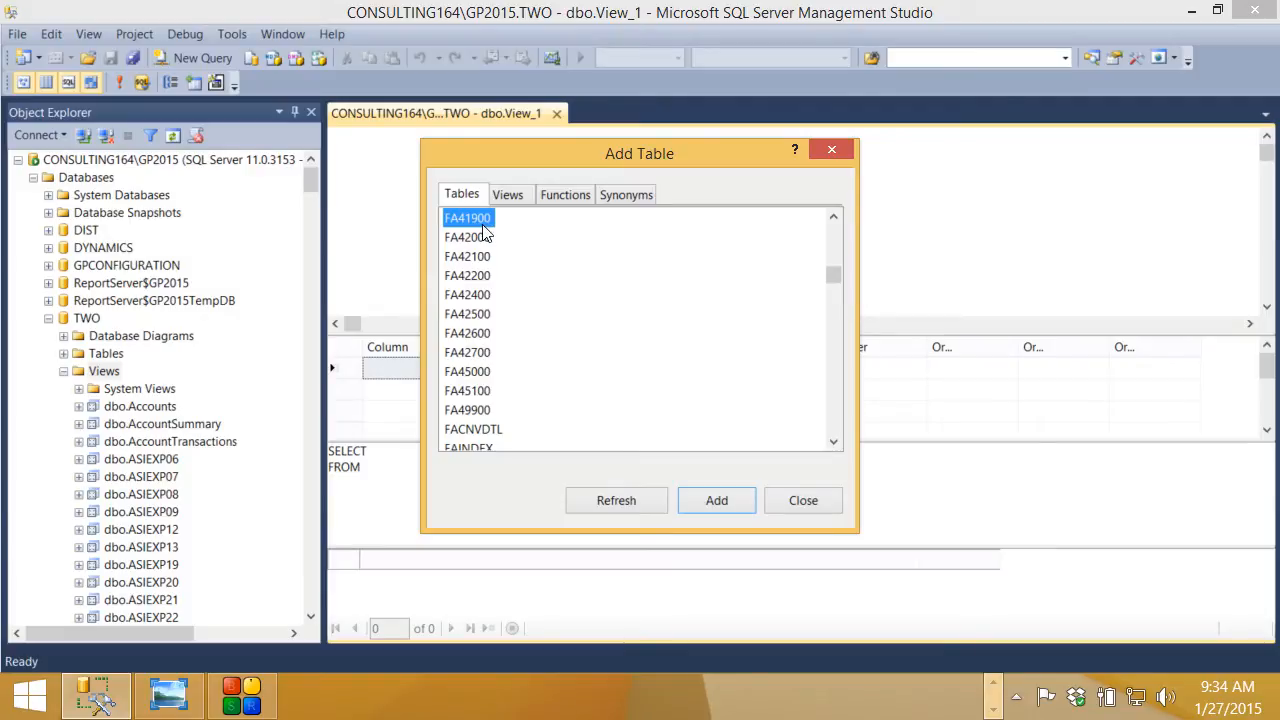
click(716, 500)
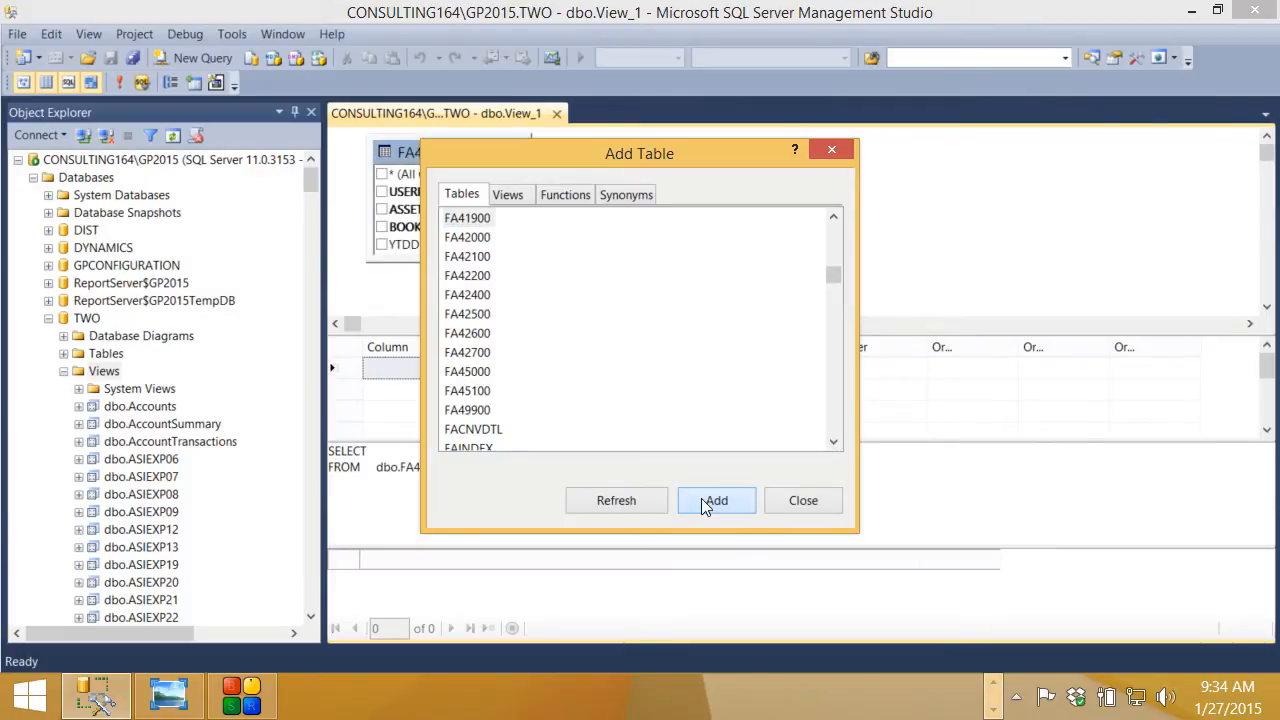
scroll(up, 3)
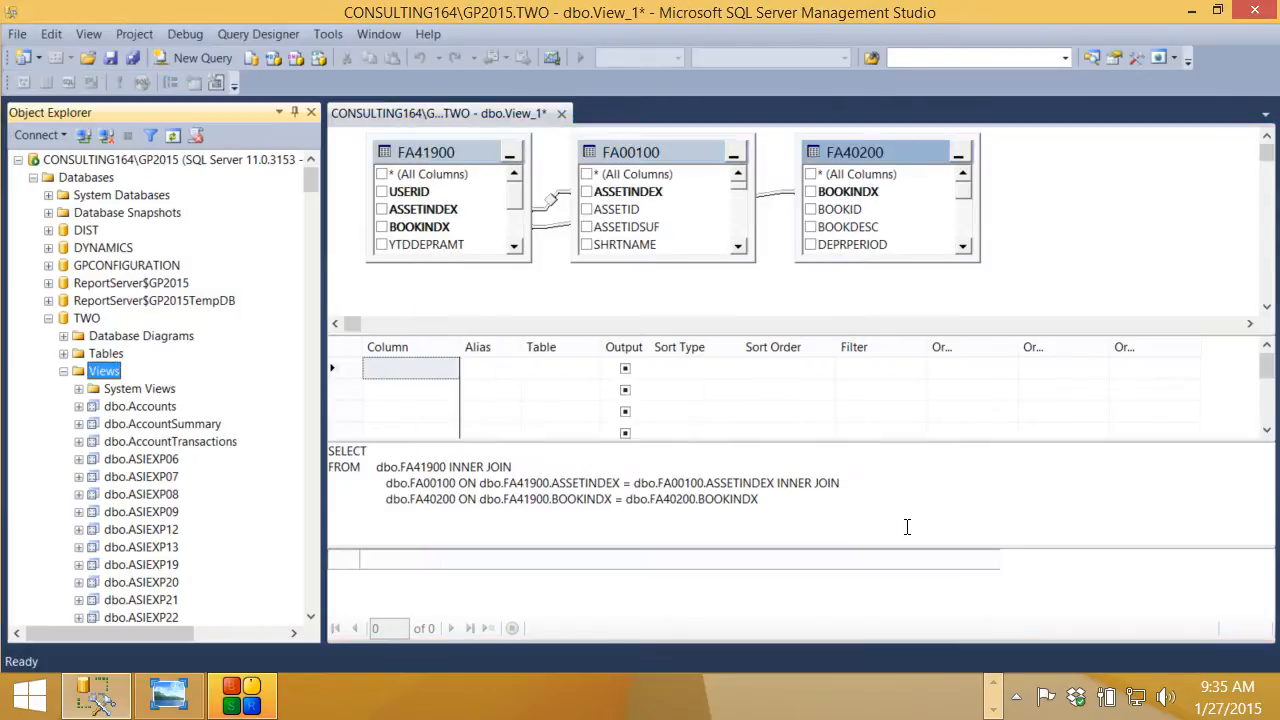
mouse_move(570, 258)
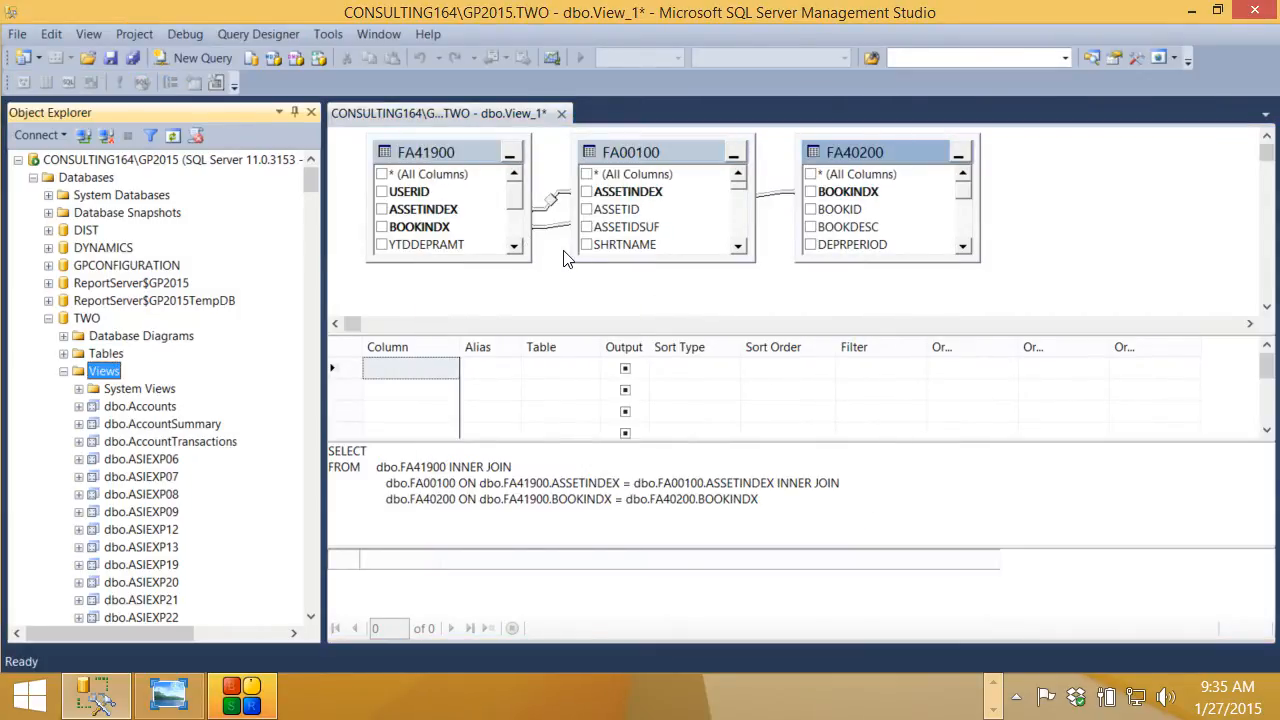
mouse_move(513, 210)
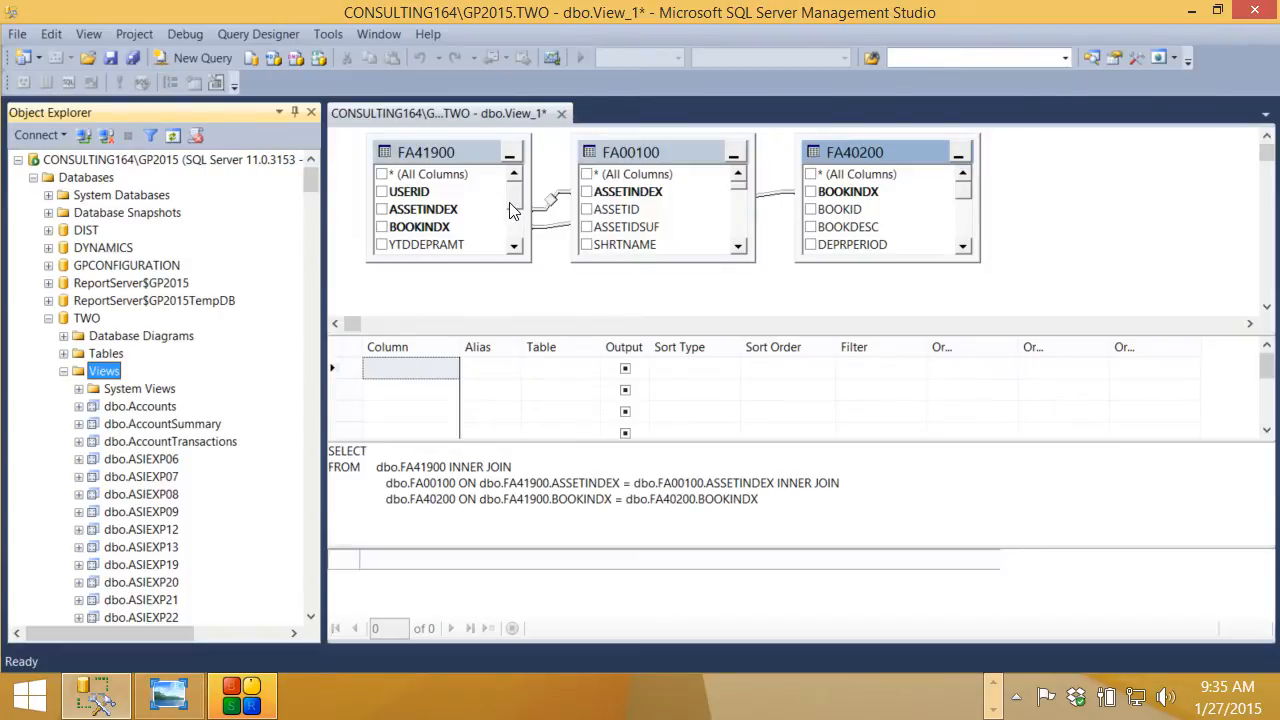
mouse_move(480, 205)
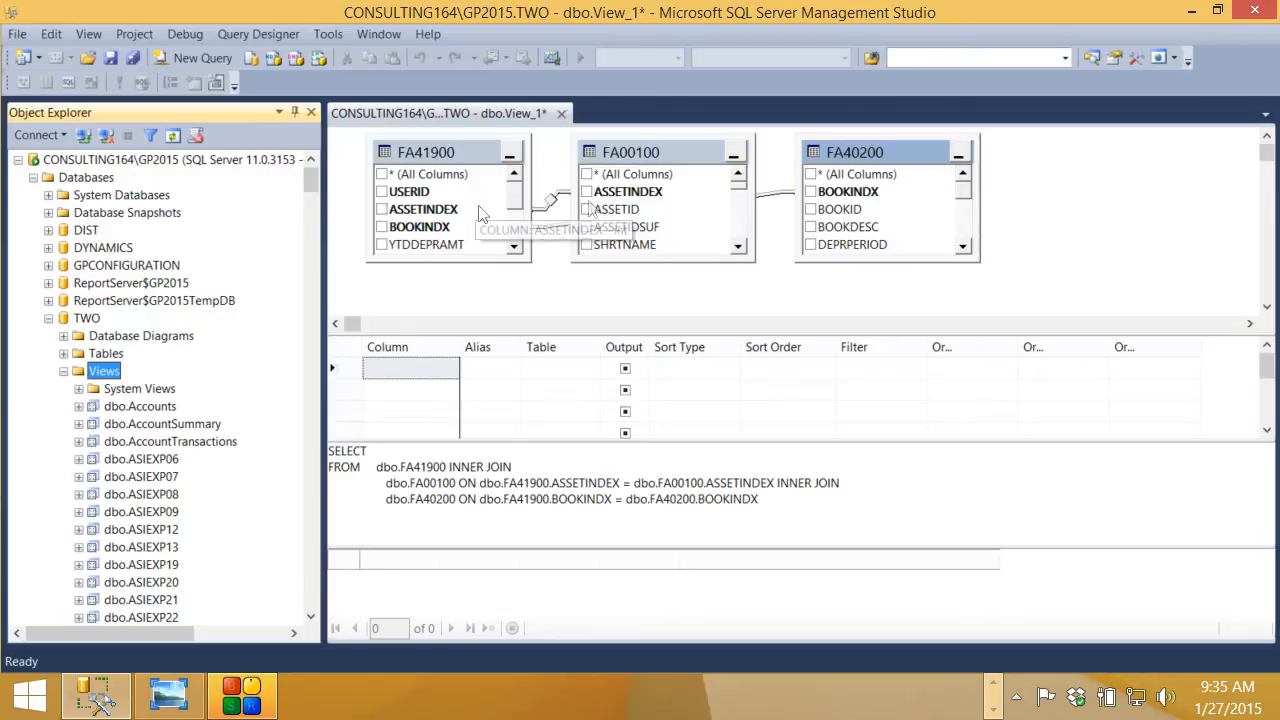
mouse_move(623, 191)
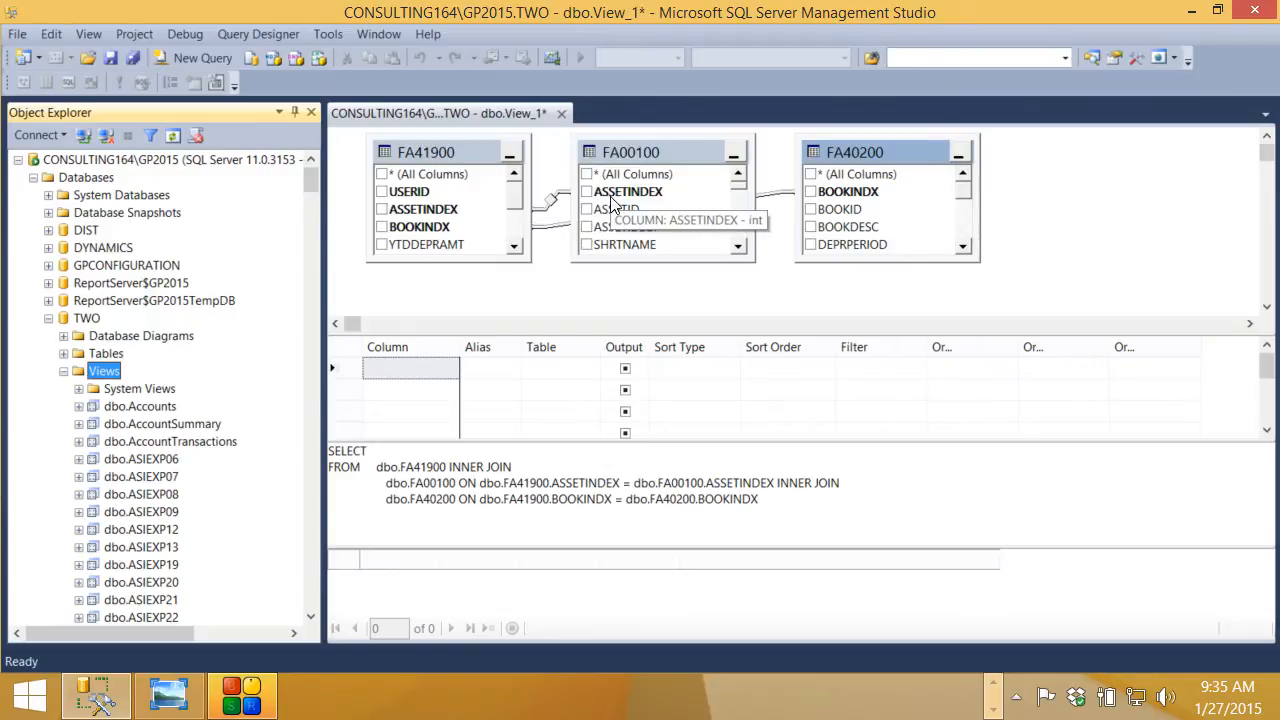
mouse_move(542, 248)
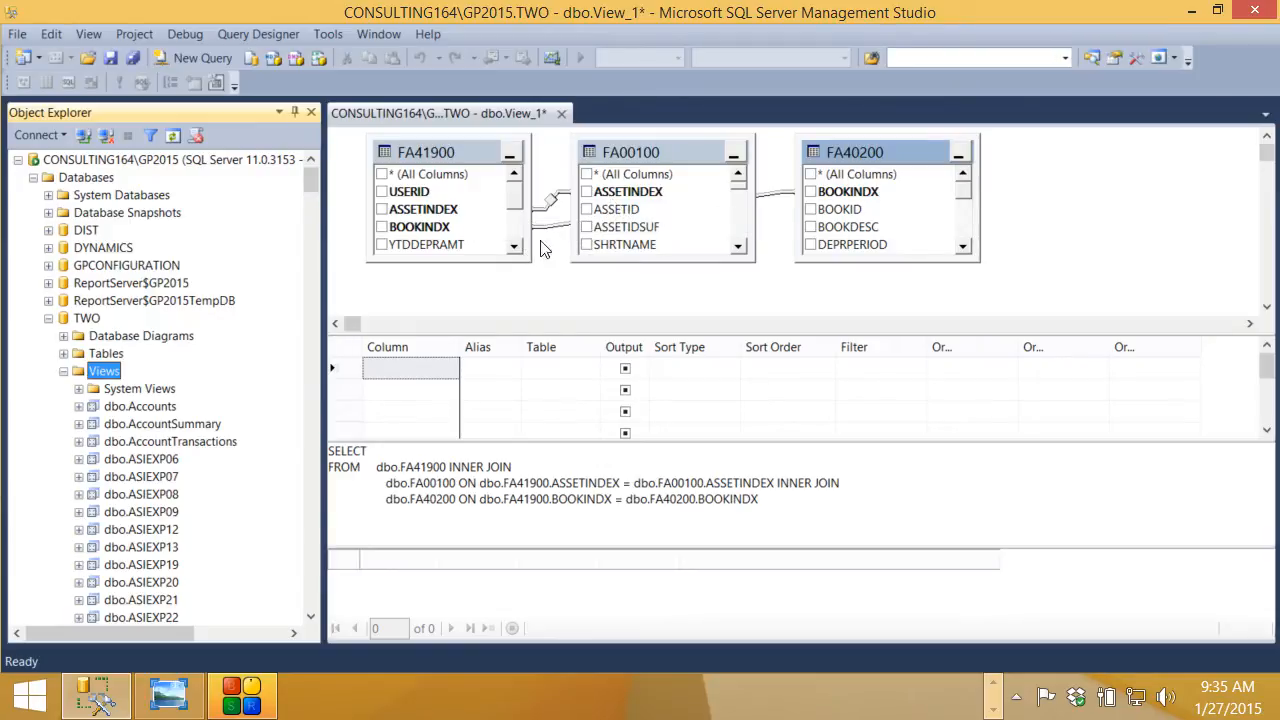
mouse_move(845, 209)
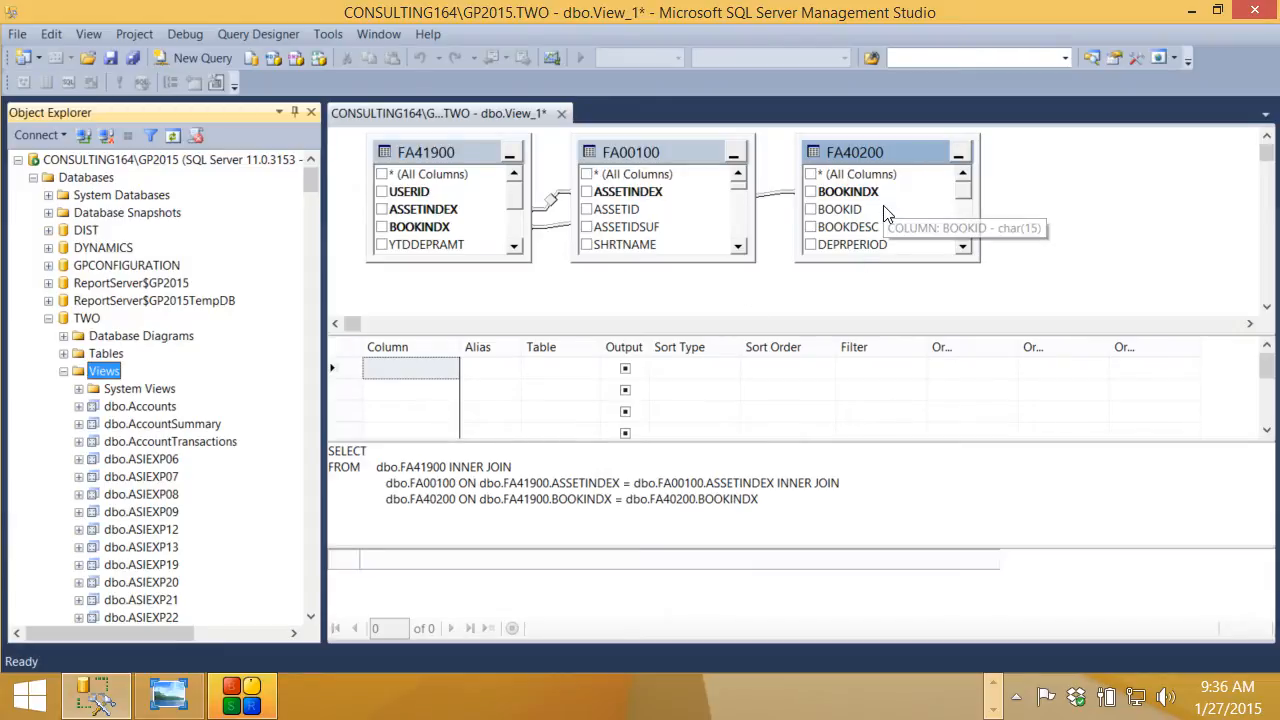
mouse_move(880, 210)
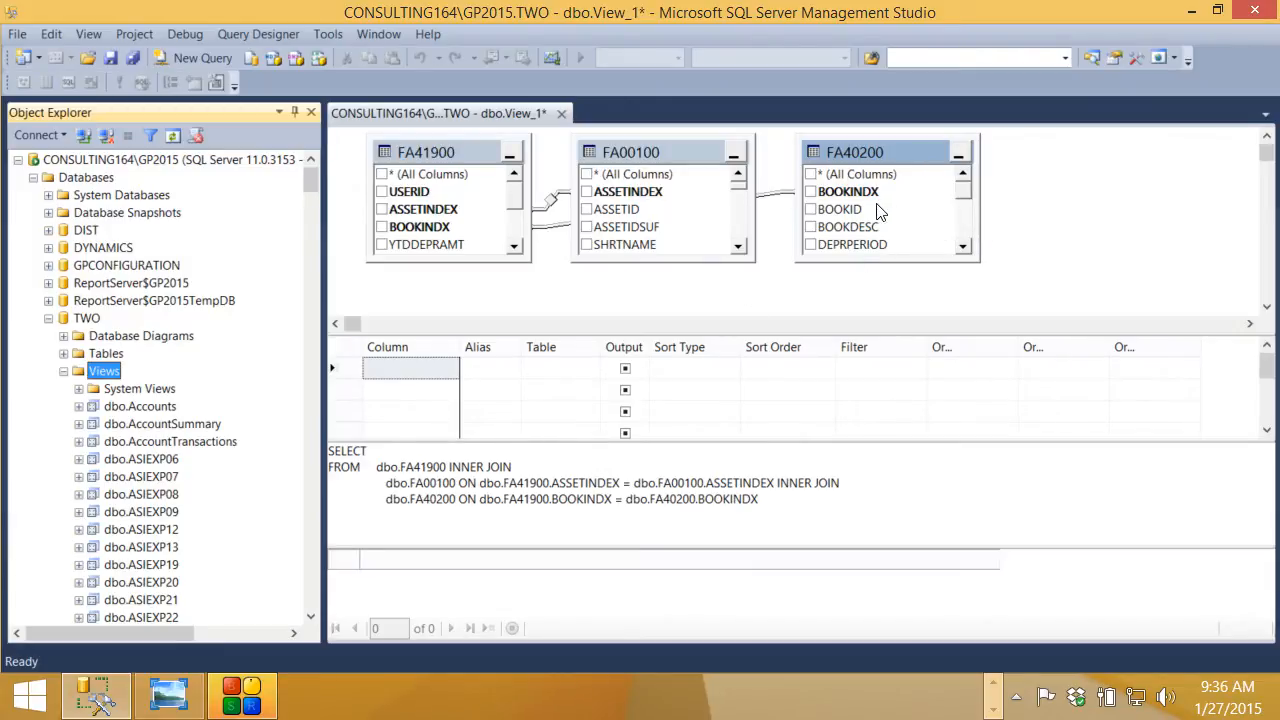
mouse_move(595, 425)
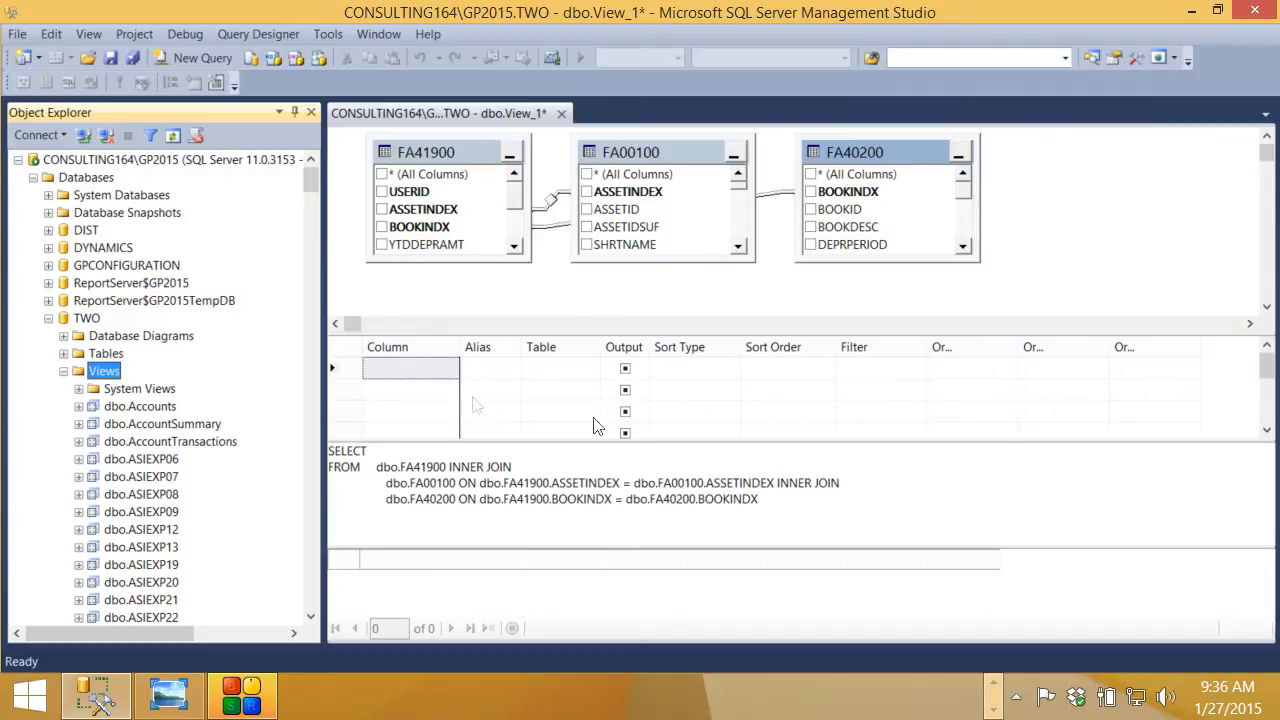
- Pick USERID and the other output columns in the view's criteria grid
click(410, 367)
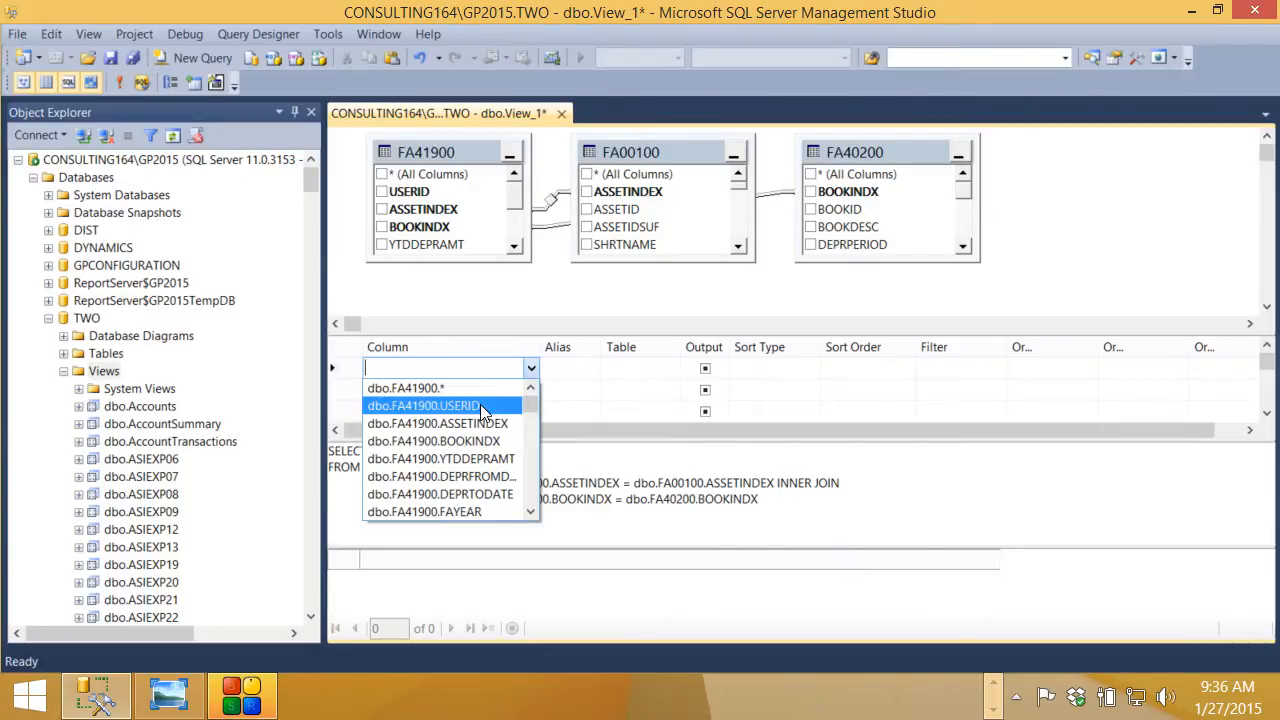
click(423, 405)
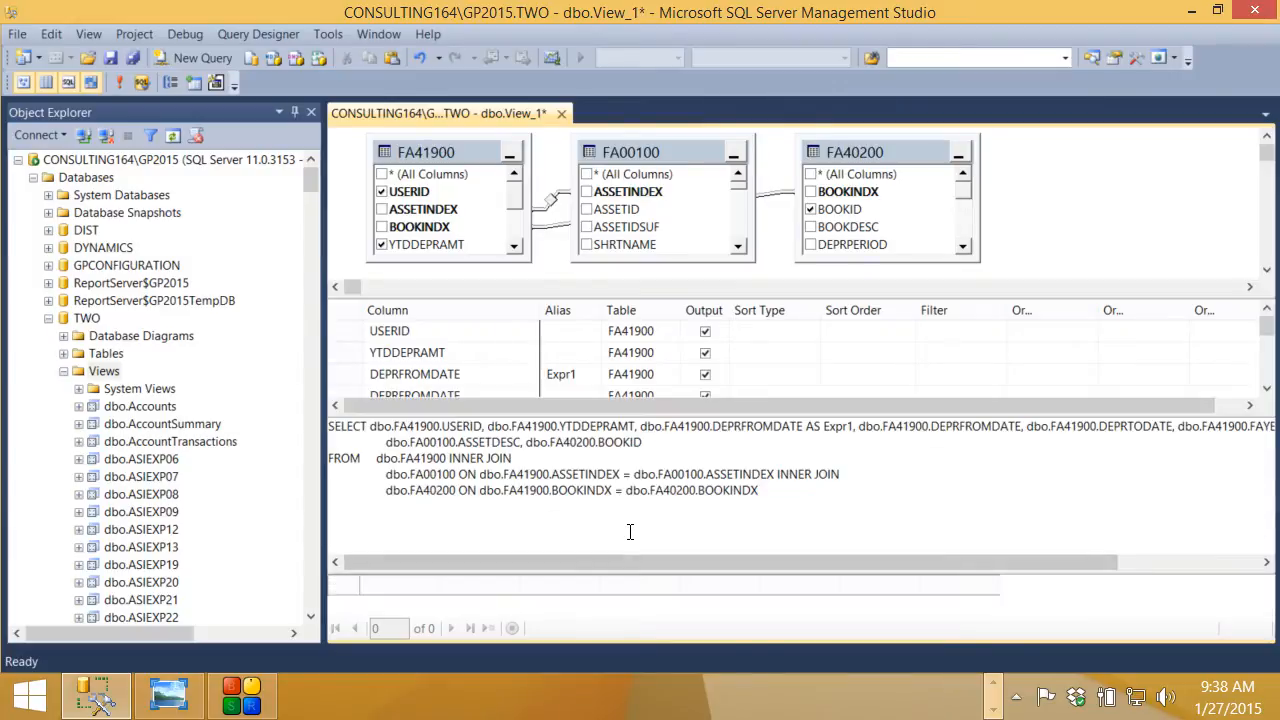
mouse_move(670, 570)
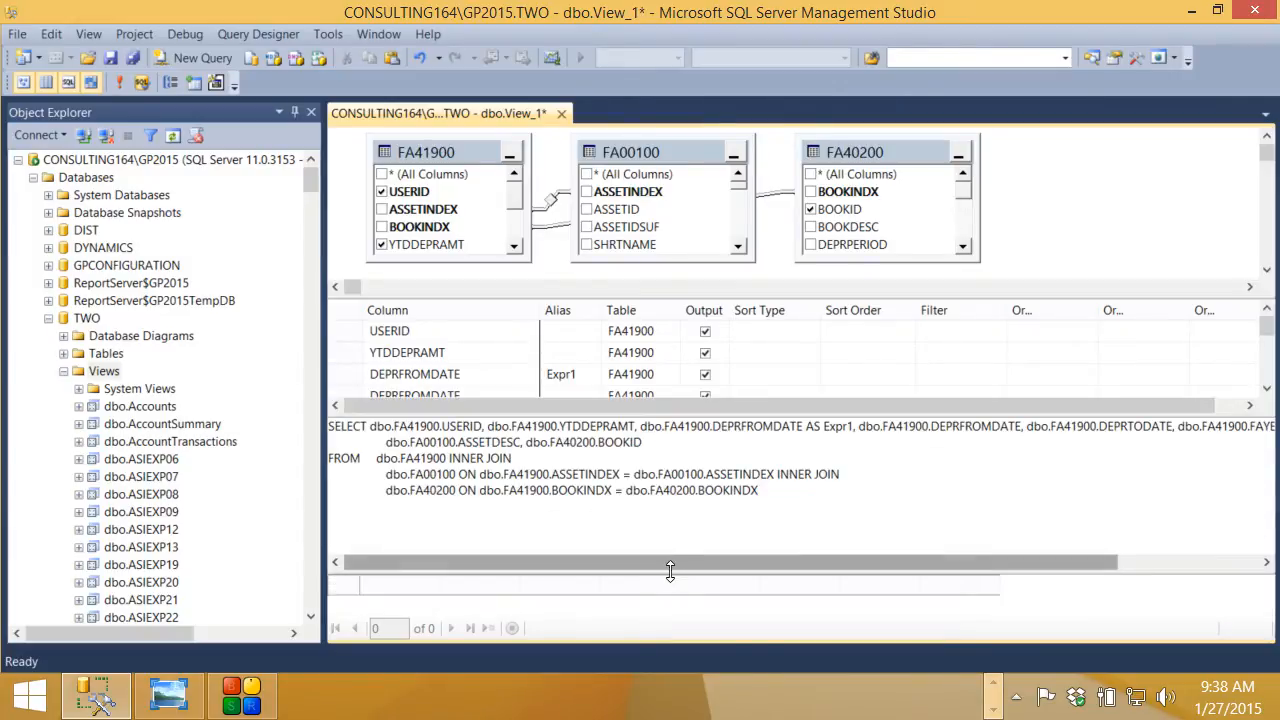
- Shrink the SQL pane and execute the view to list its 6,612 rows
drag(670, 571, 670, 500)
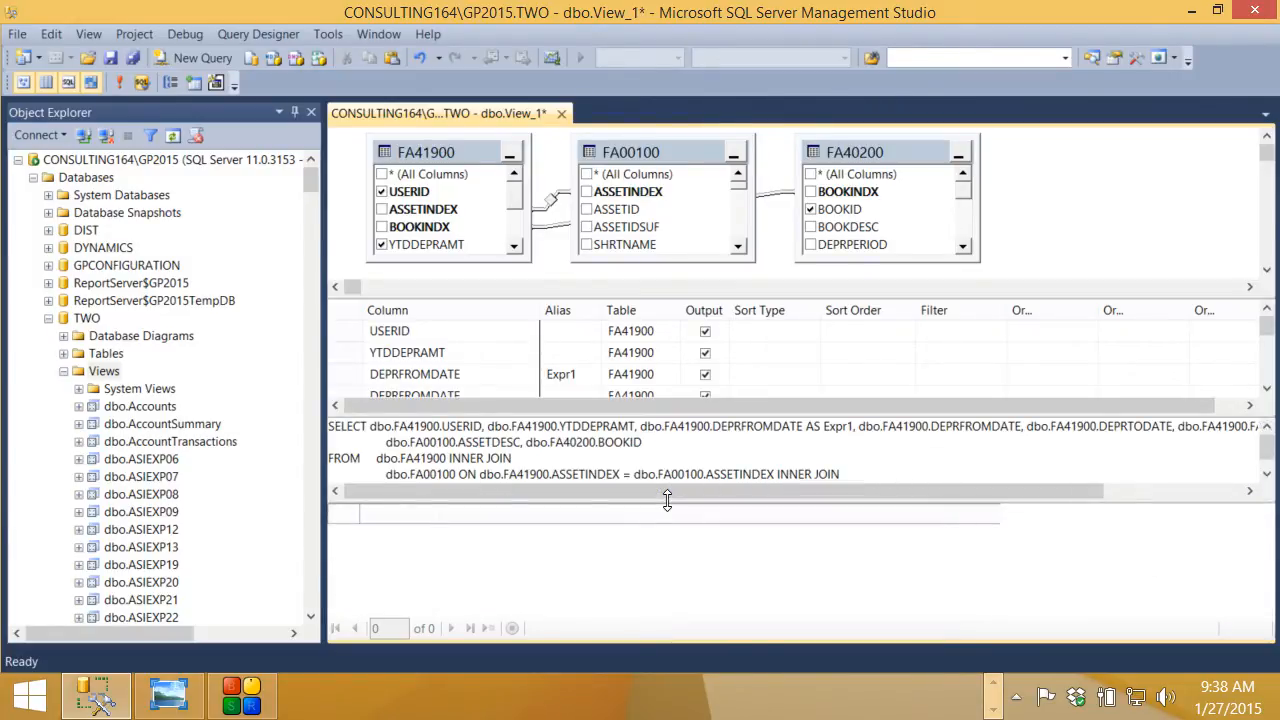
click(120, 83)
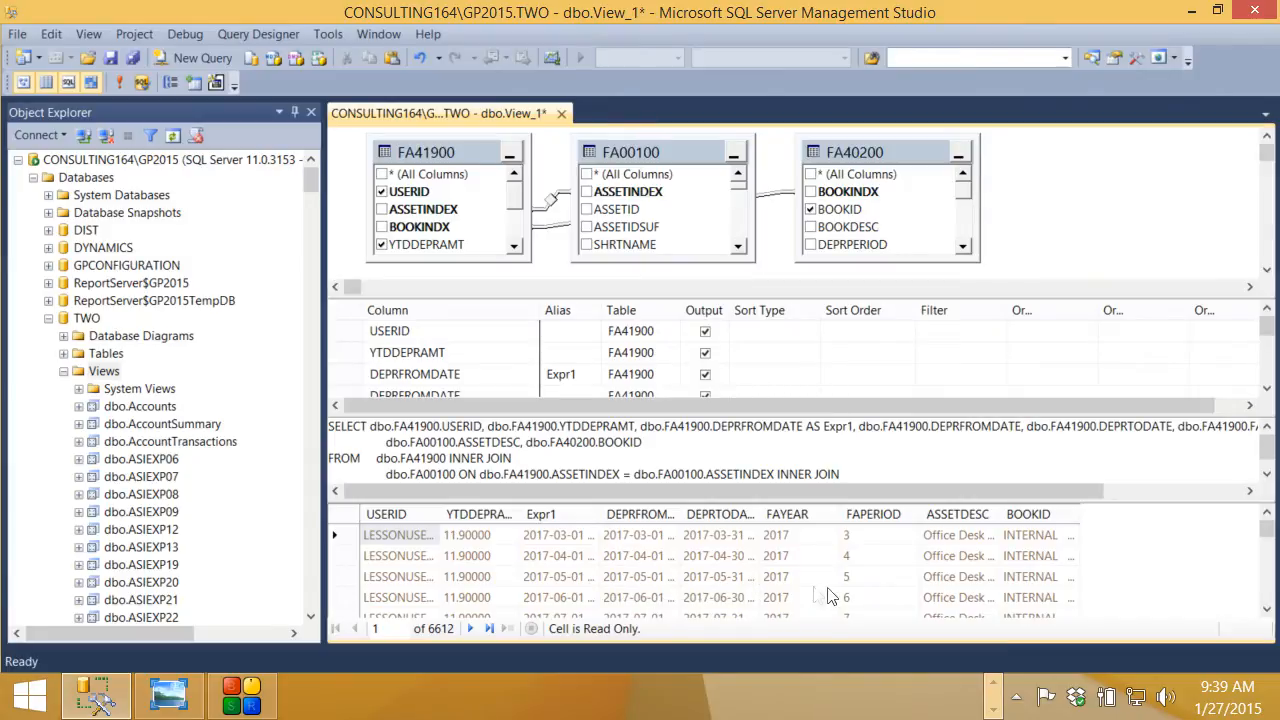
mouse_move(803, 578)
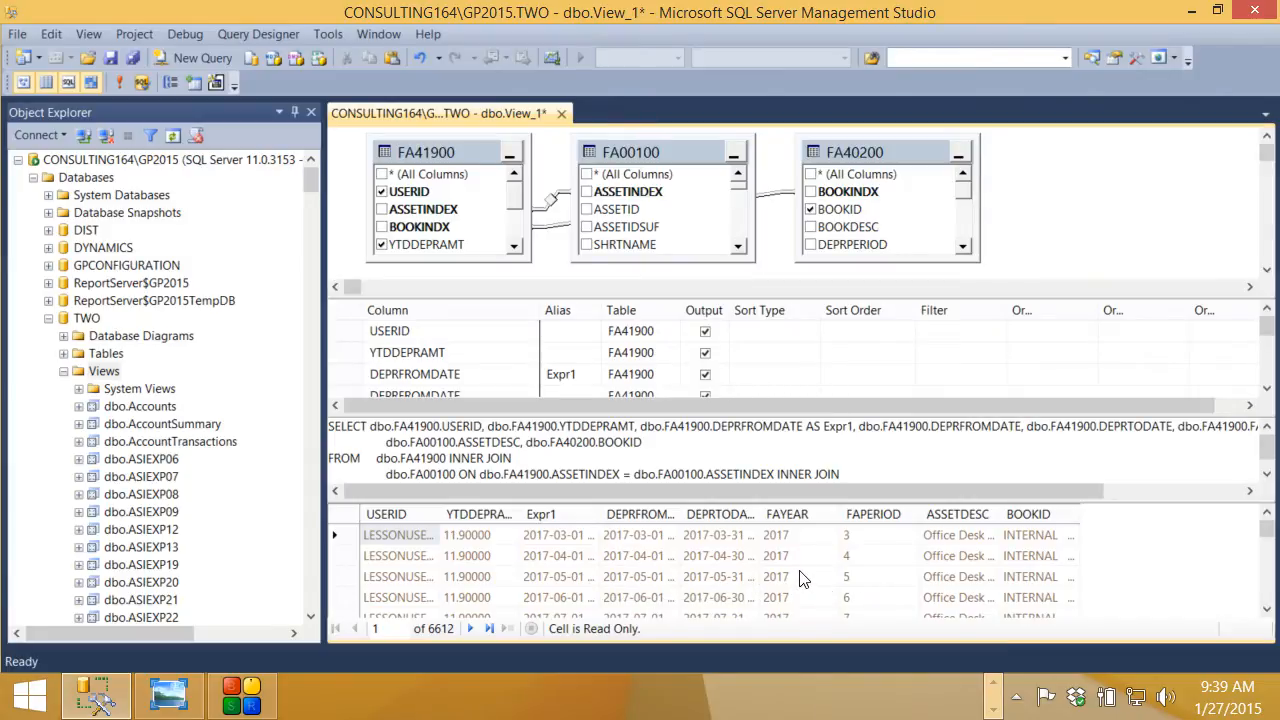
mouse_move(960, 571)
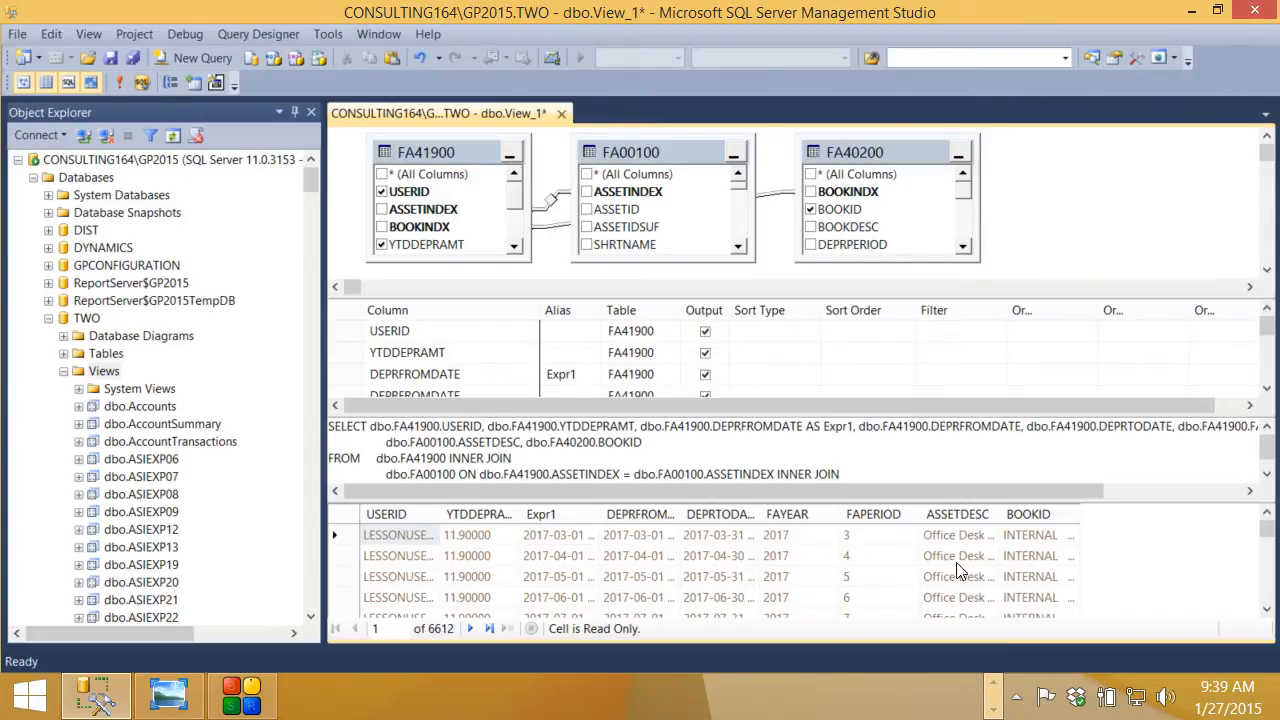
mouse_move(1030, 576)
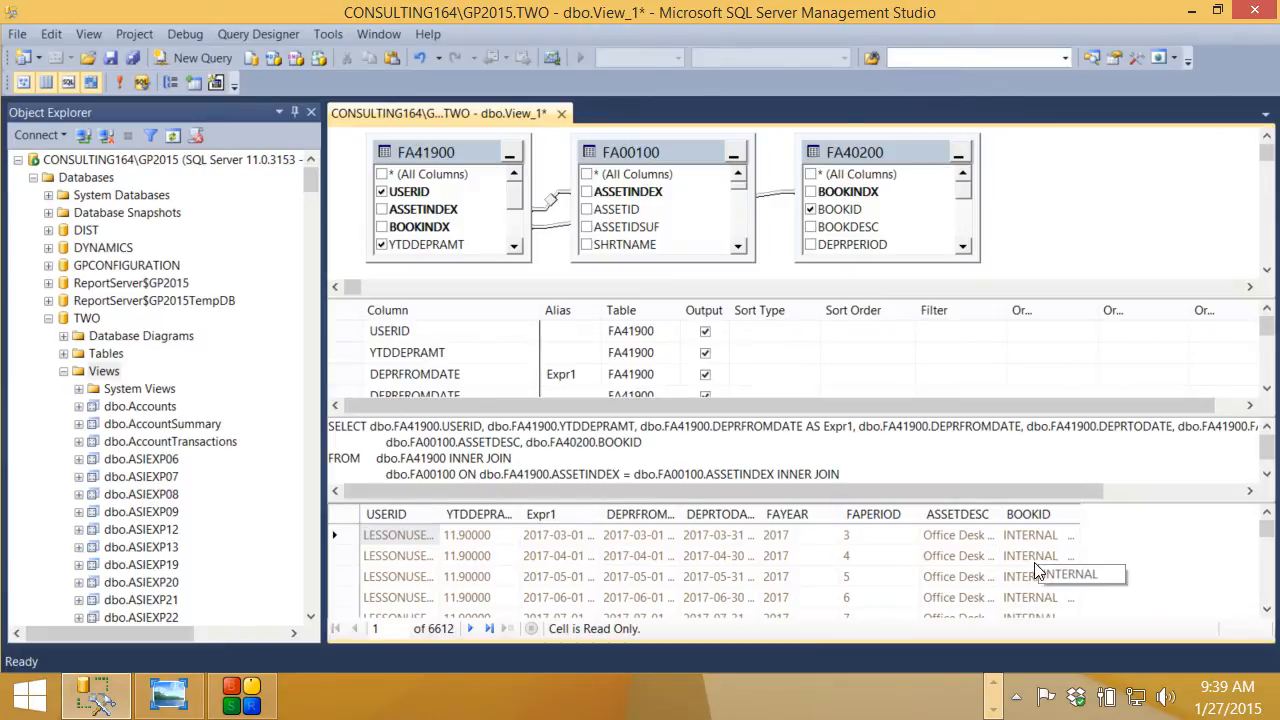
mouse_move(1030, 560)
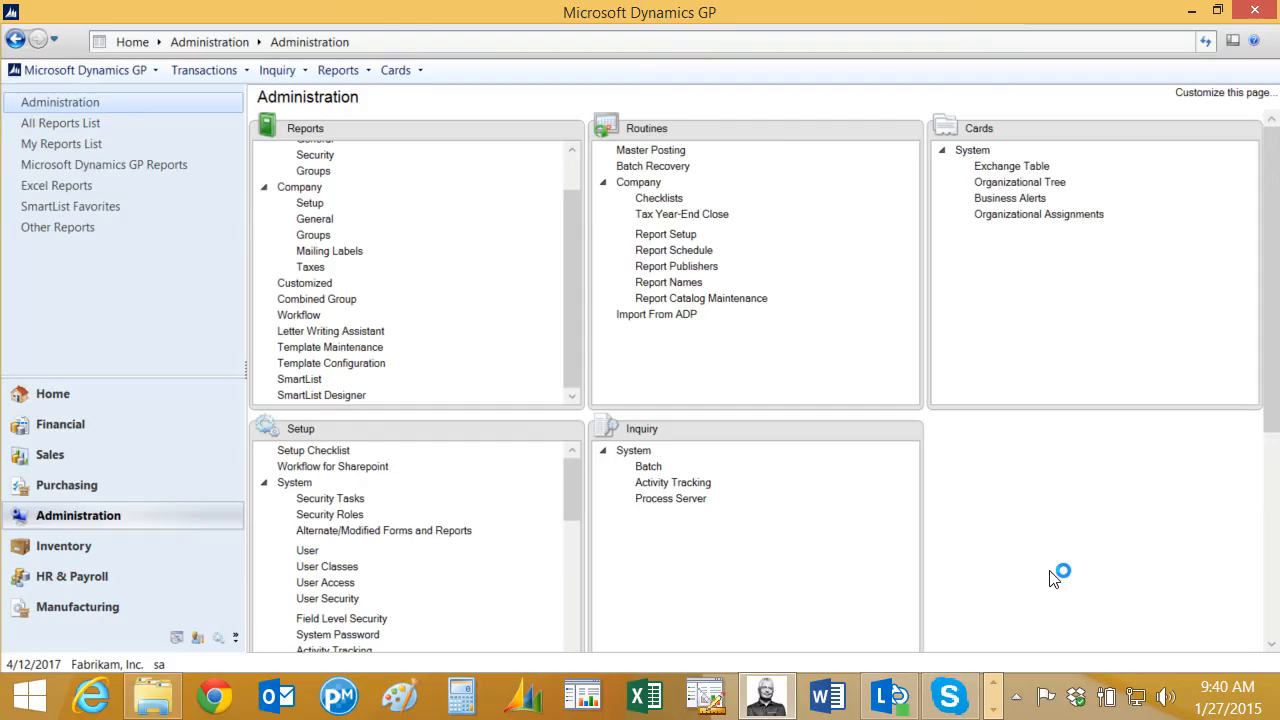
mouse_move(1054, 578)
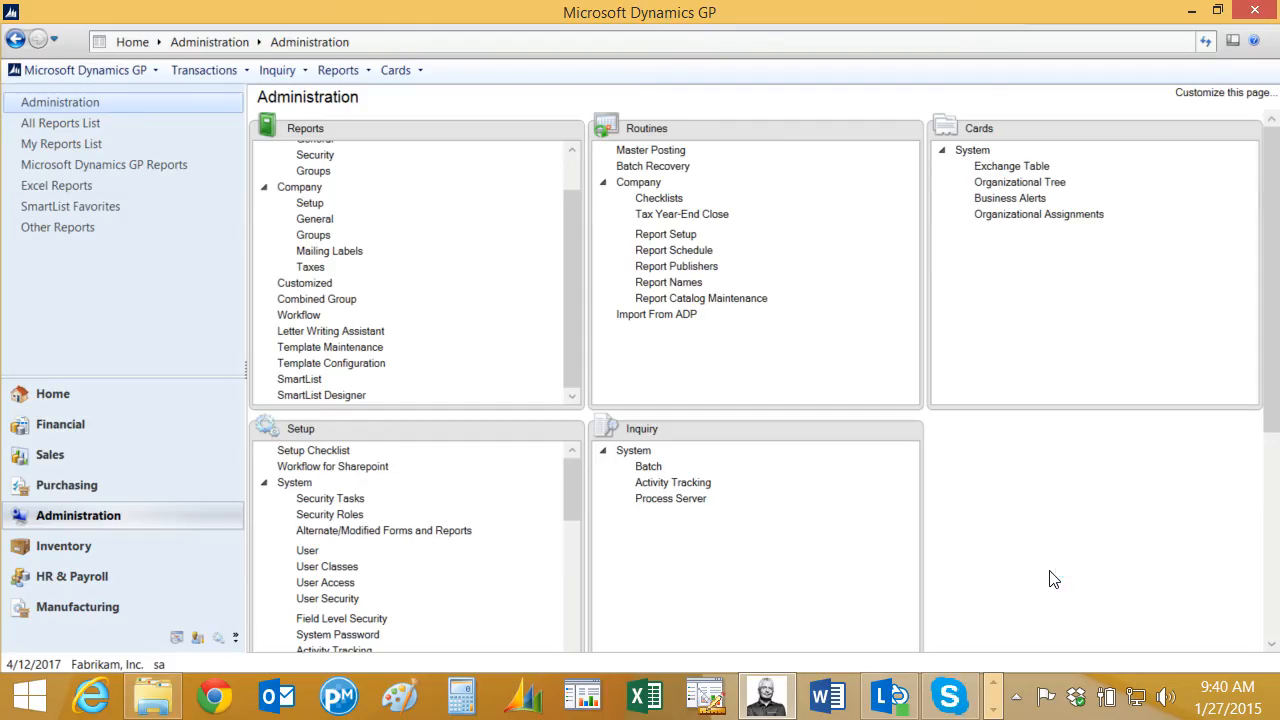
mouse_move(820, 515)
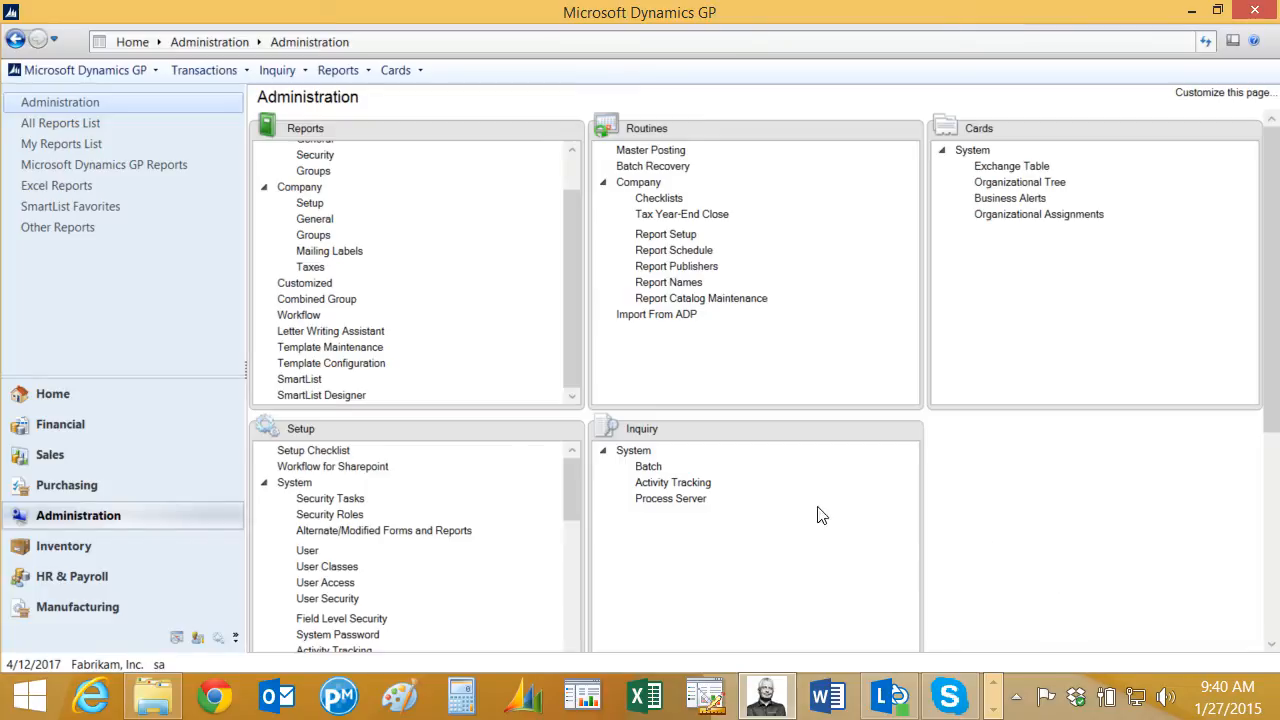
mouse_move(321, 395)
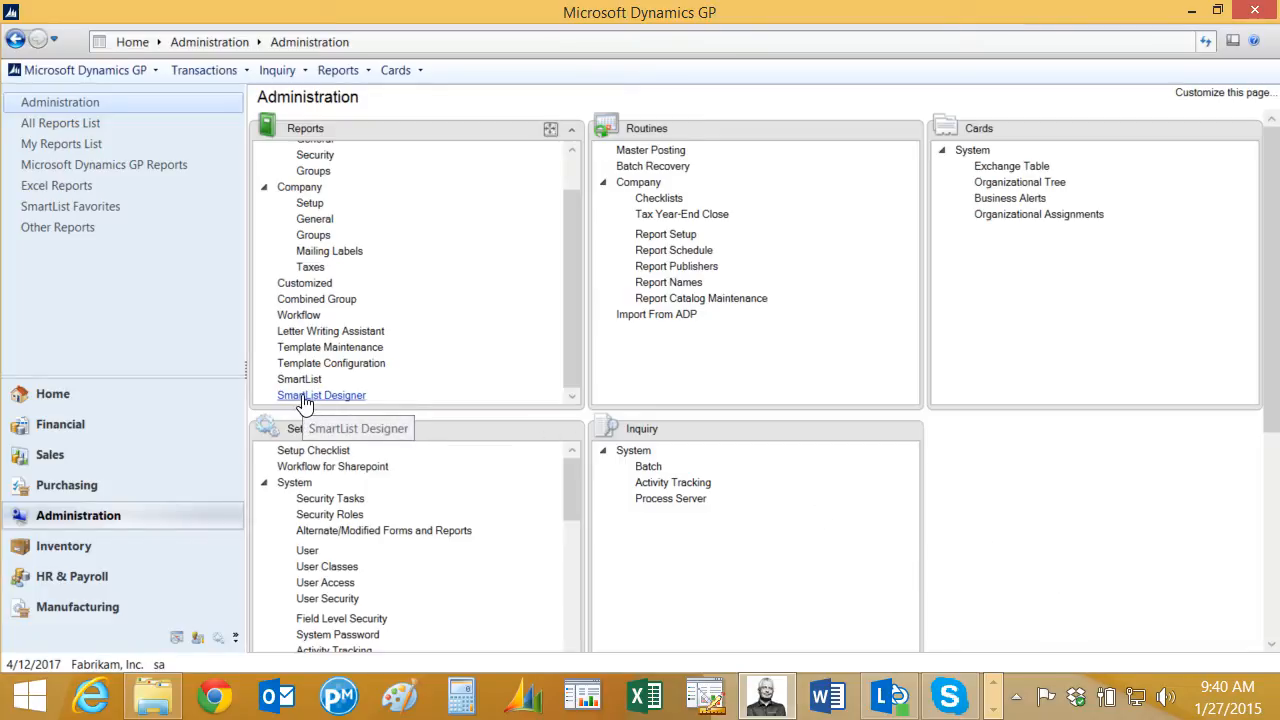
- Start the AA_Dep_Projection Fixed Assets SmartList and expand the Company views
click(321, 394)
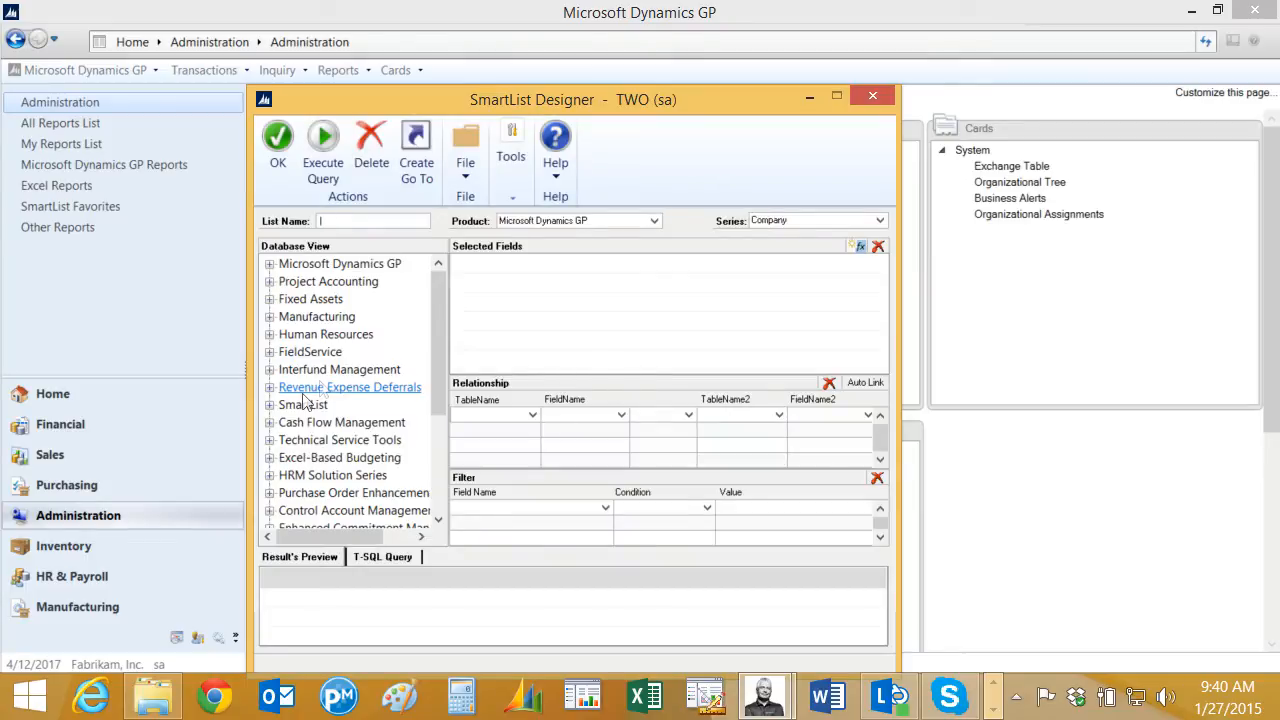
mouse_move(518, 262)
text(AA_Dep_Projection)
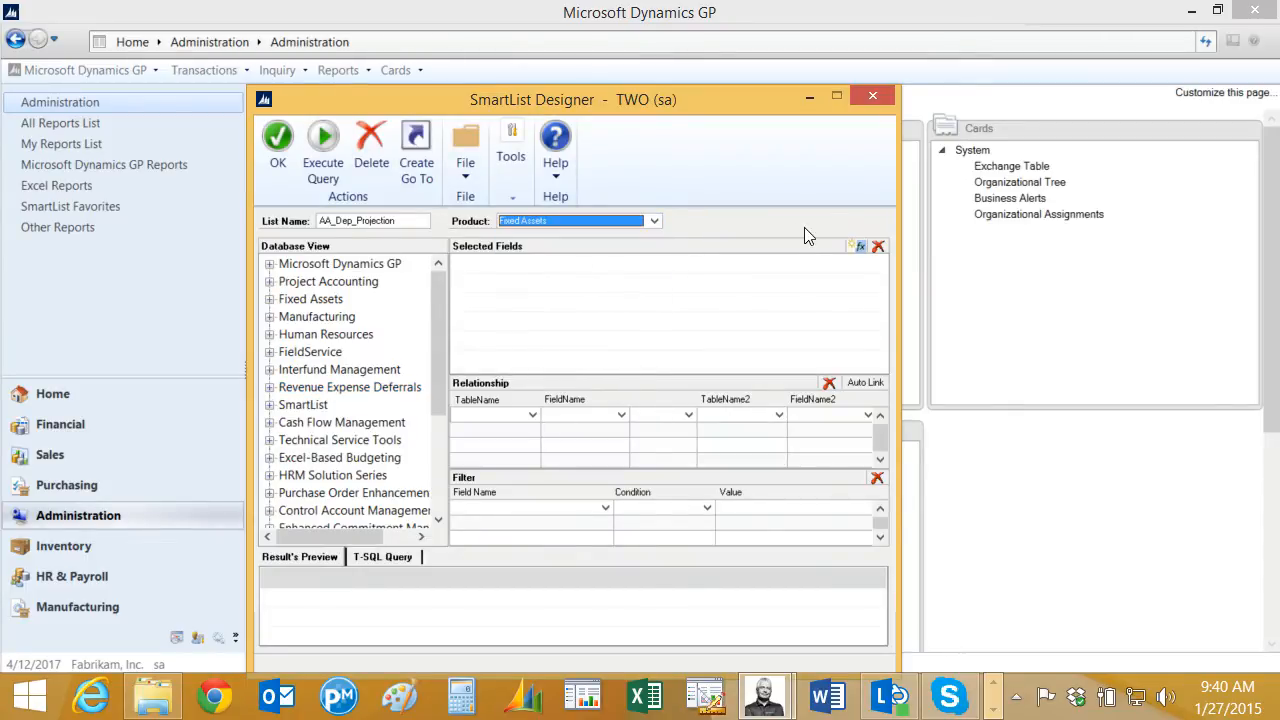
mouse_move(670, 338)
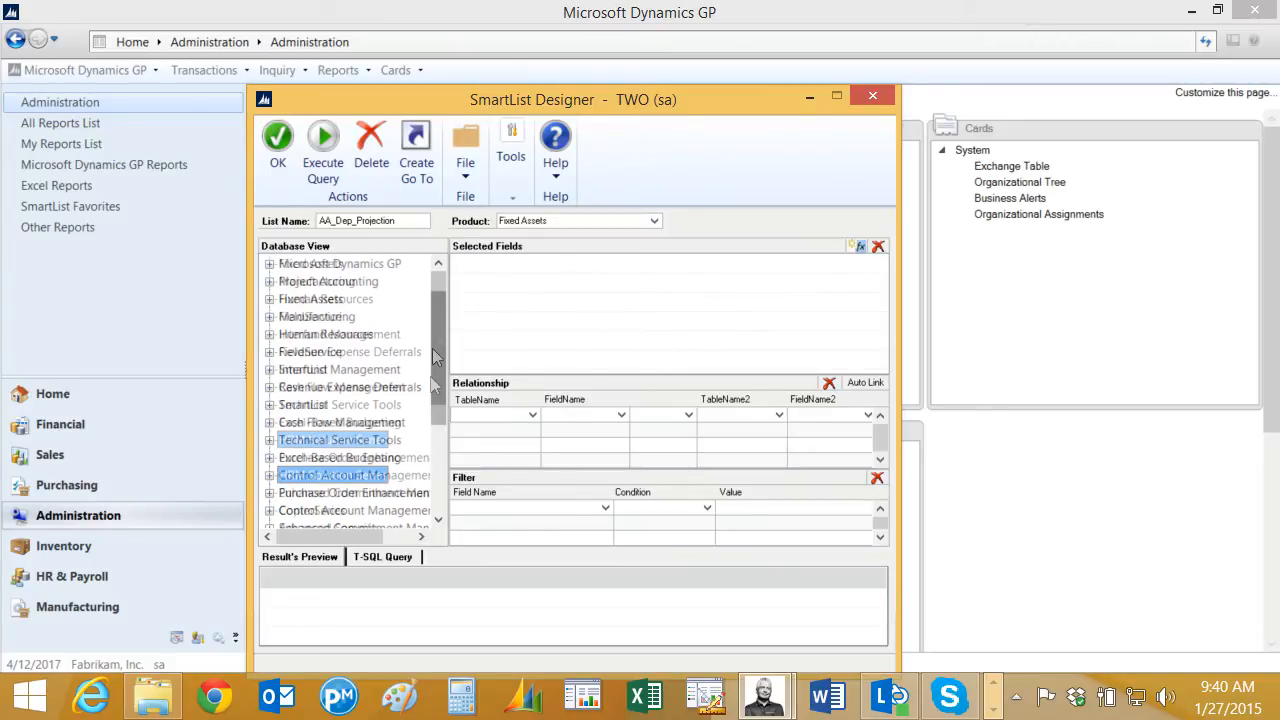
scroll(down, 3)
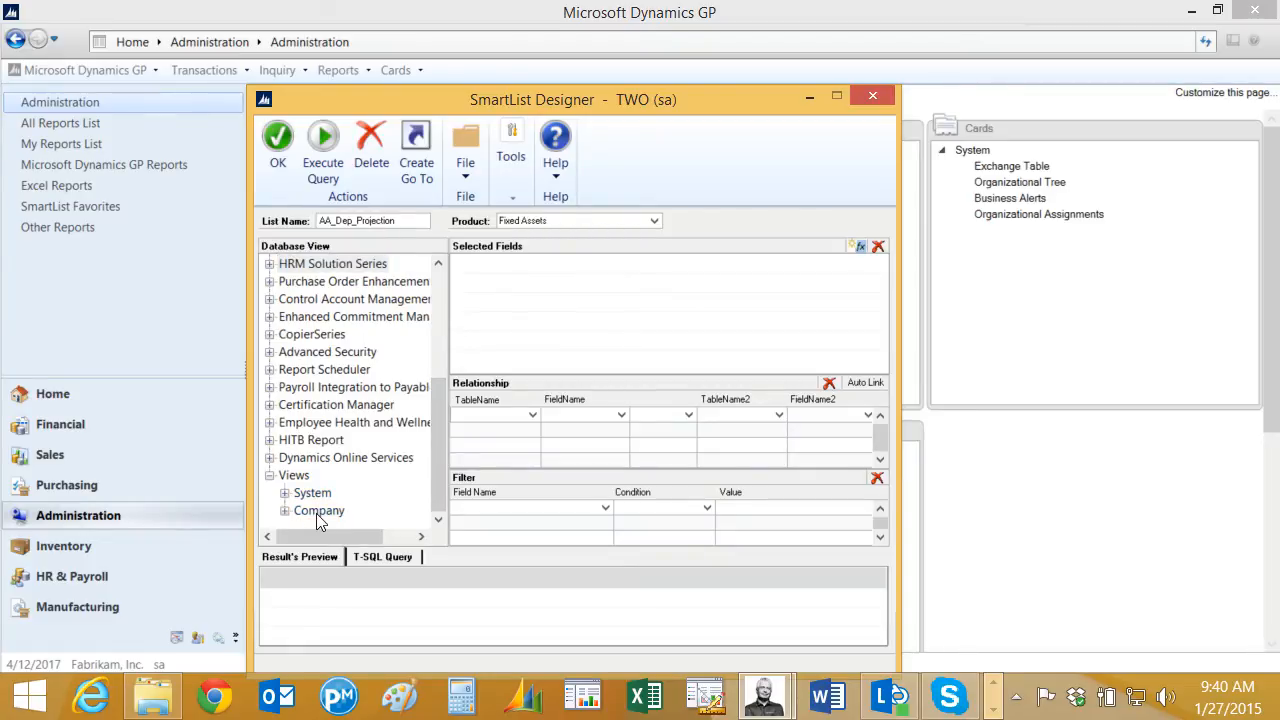
click(285, 510)
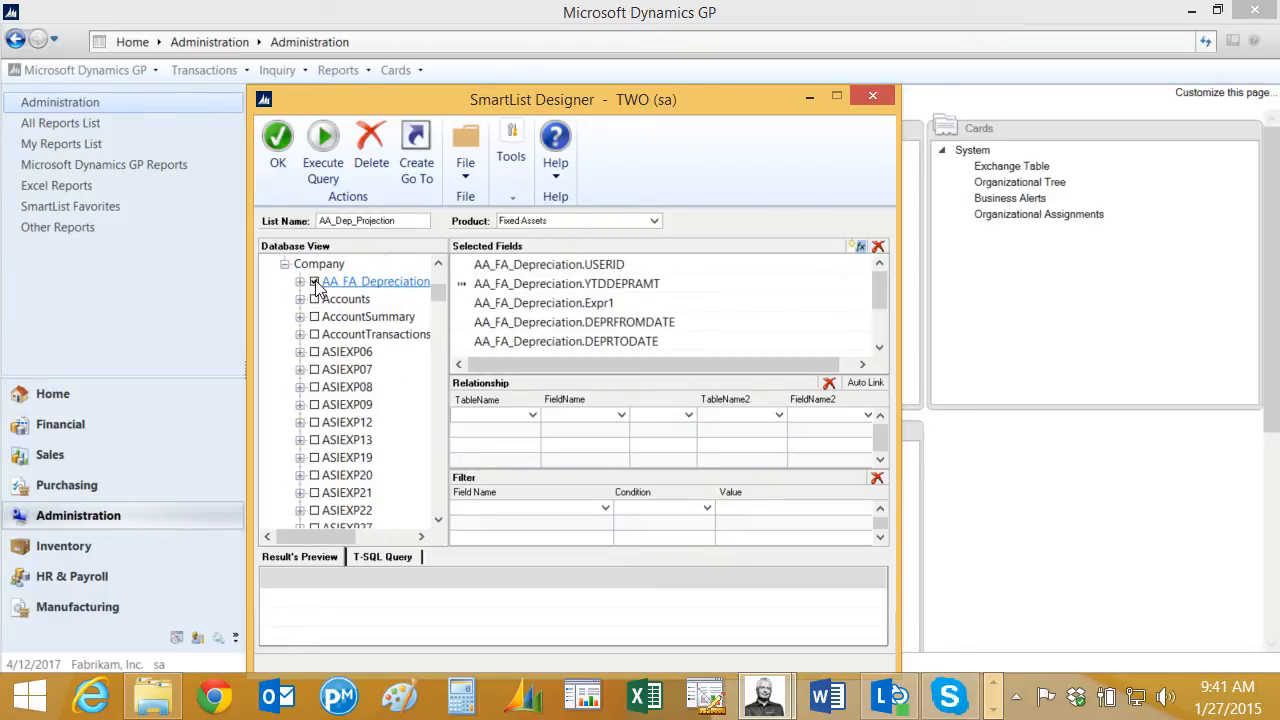
- Tick the AA_FA_Depreciation view and execute the query to preview its rows
click(314, 281)
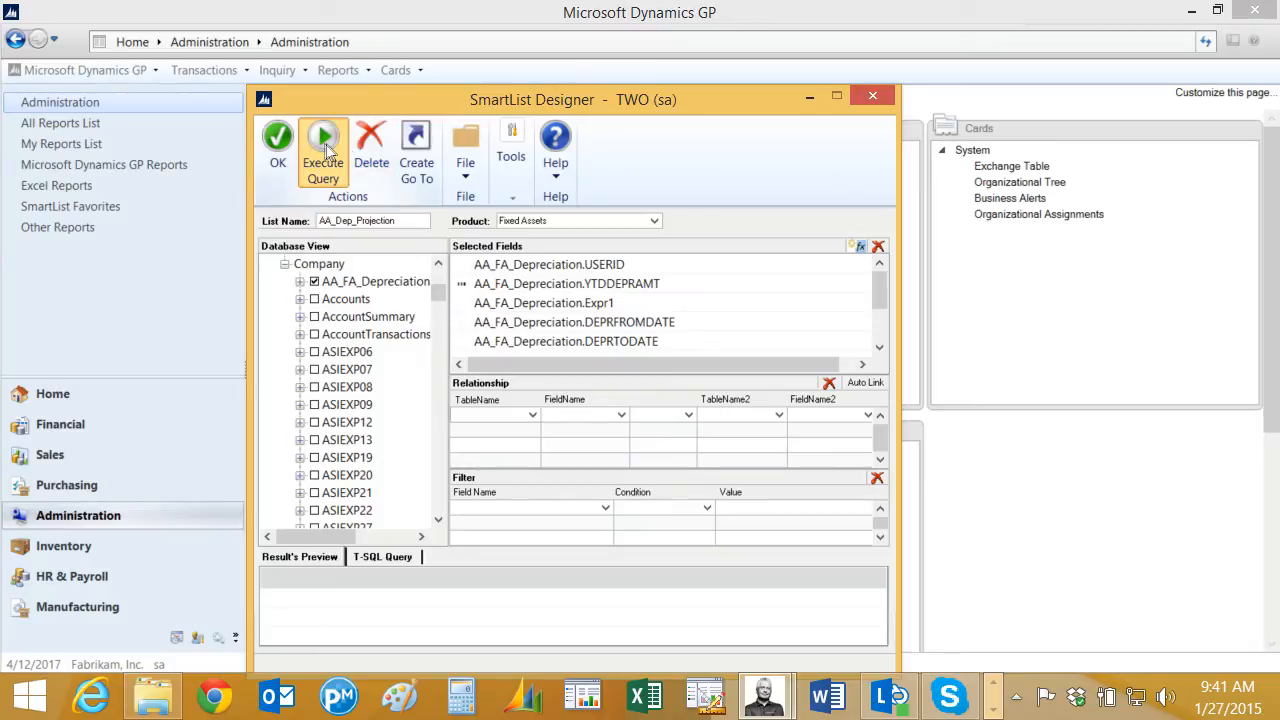
click(322, 140)
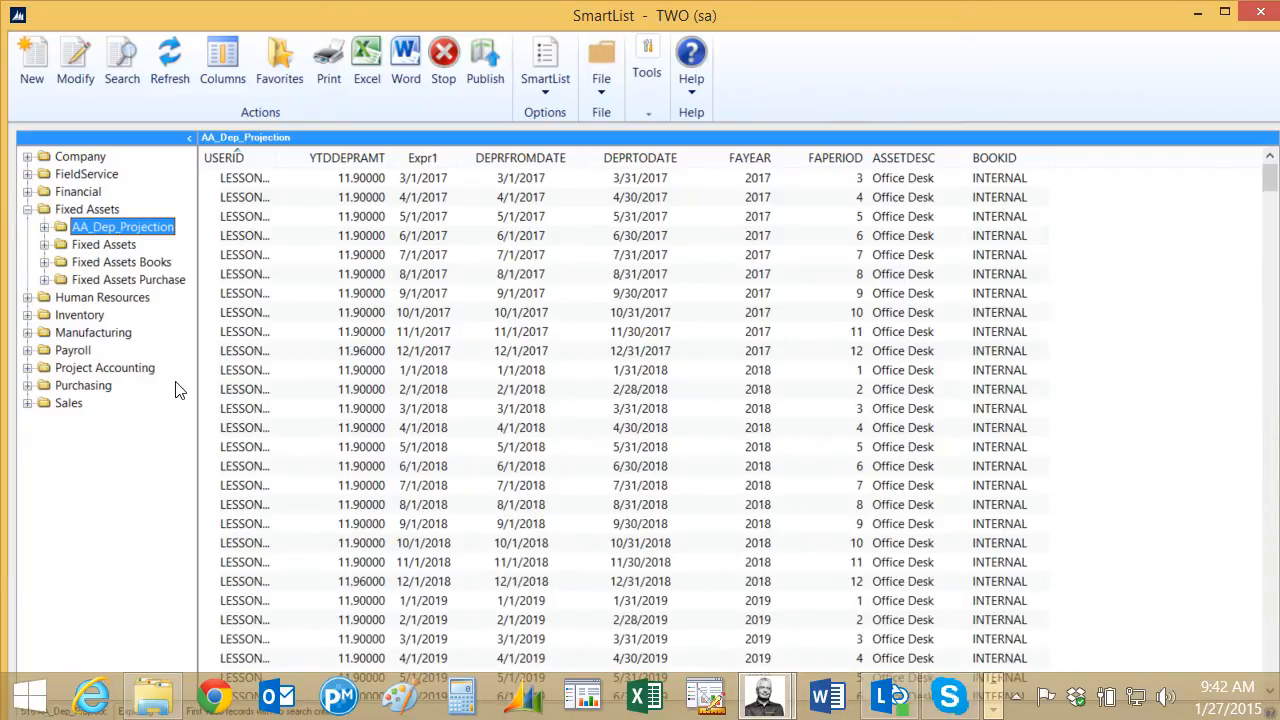
mouse_move(168, 337)
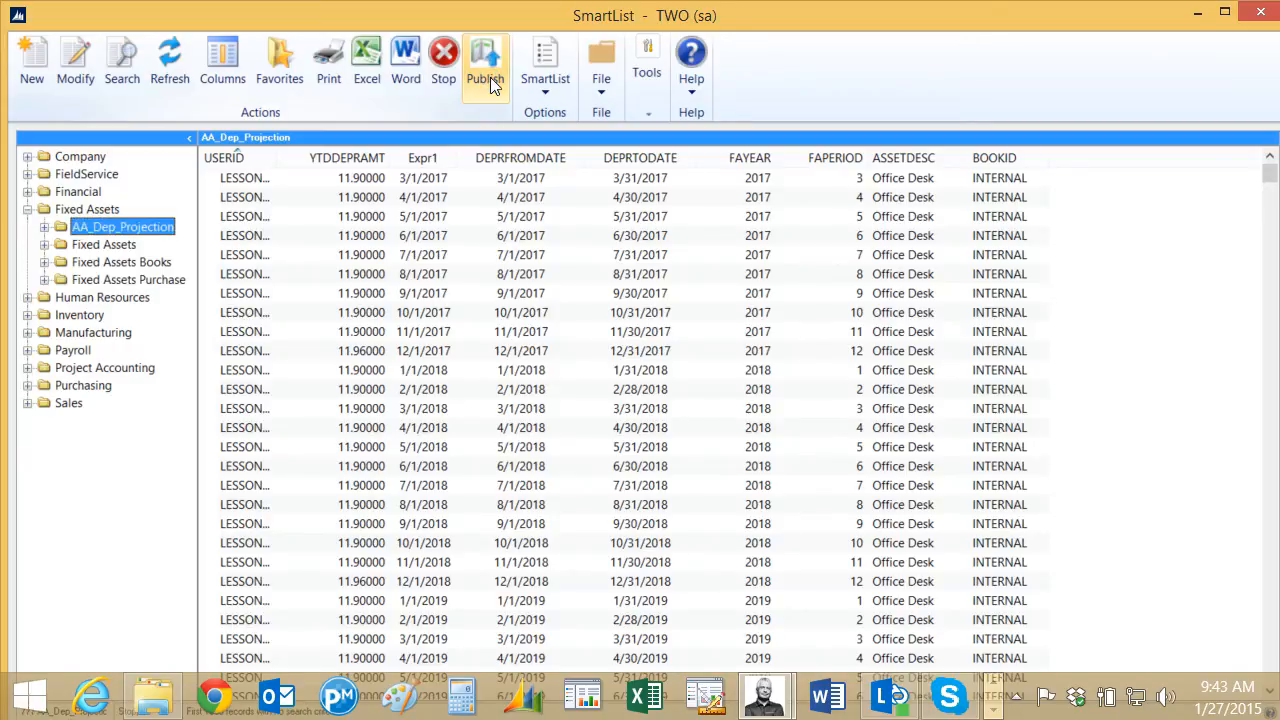
- Publish AA_Dep_Projection to Excel, then open the published report
click(485, 58)
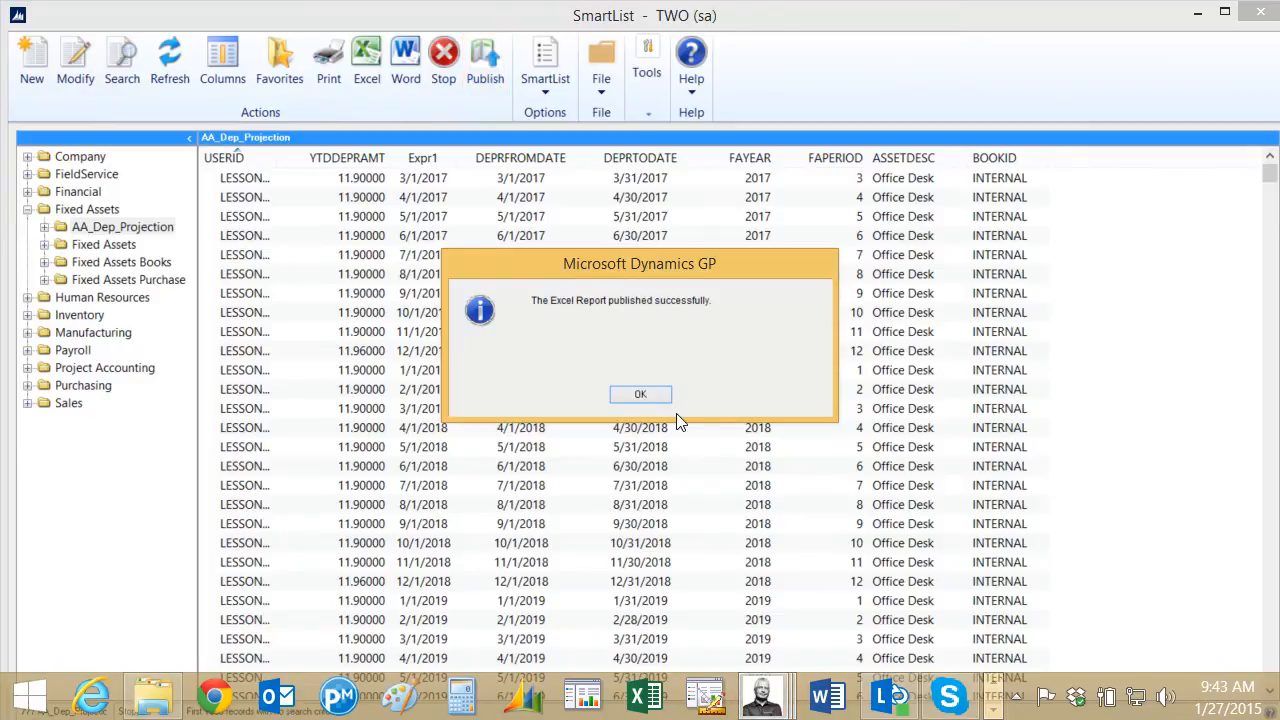
click(640, 393)
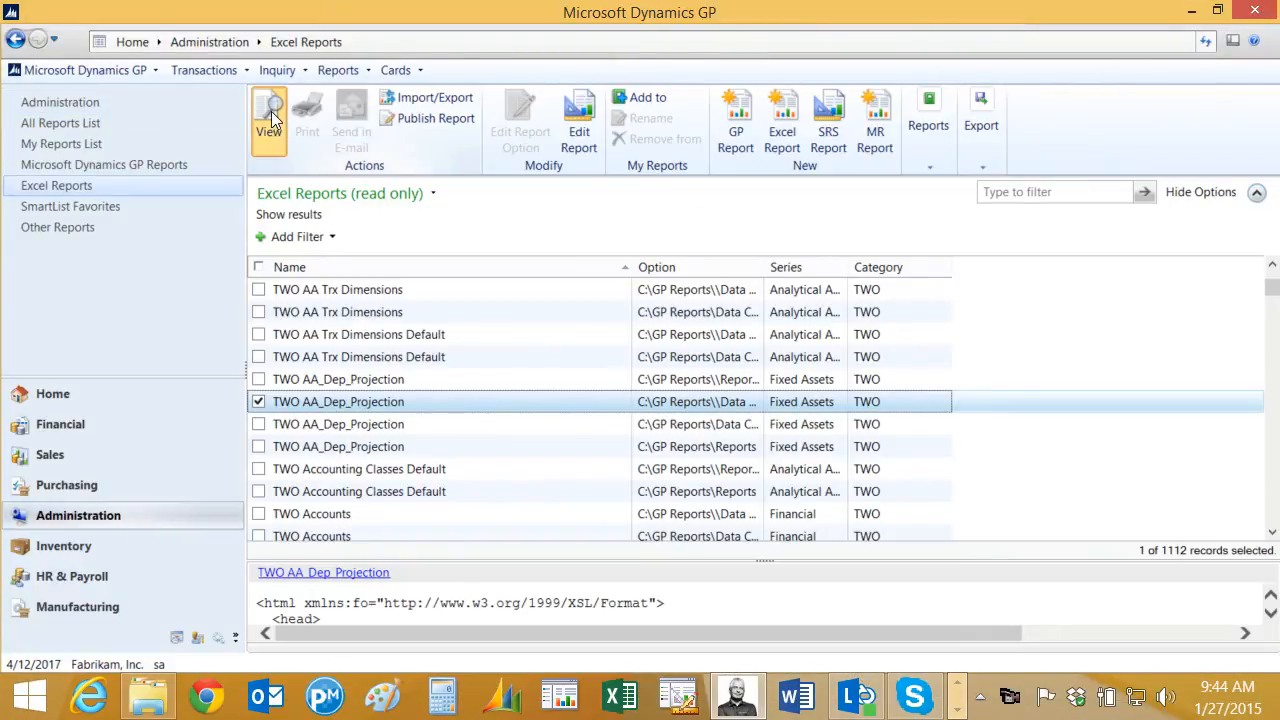
click(268, 120)
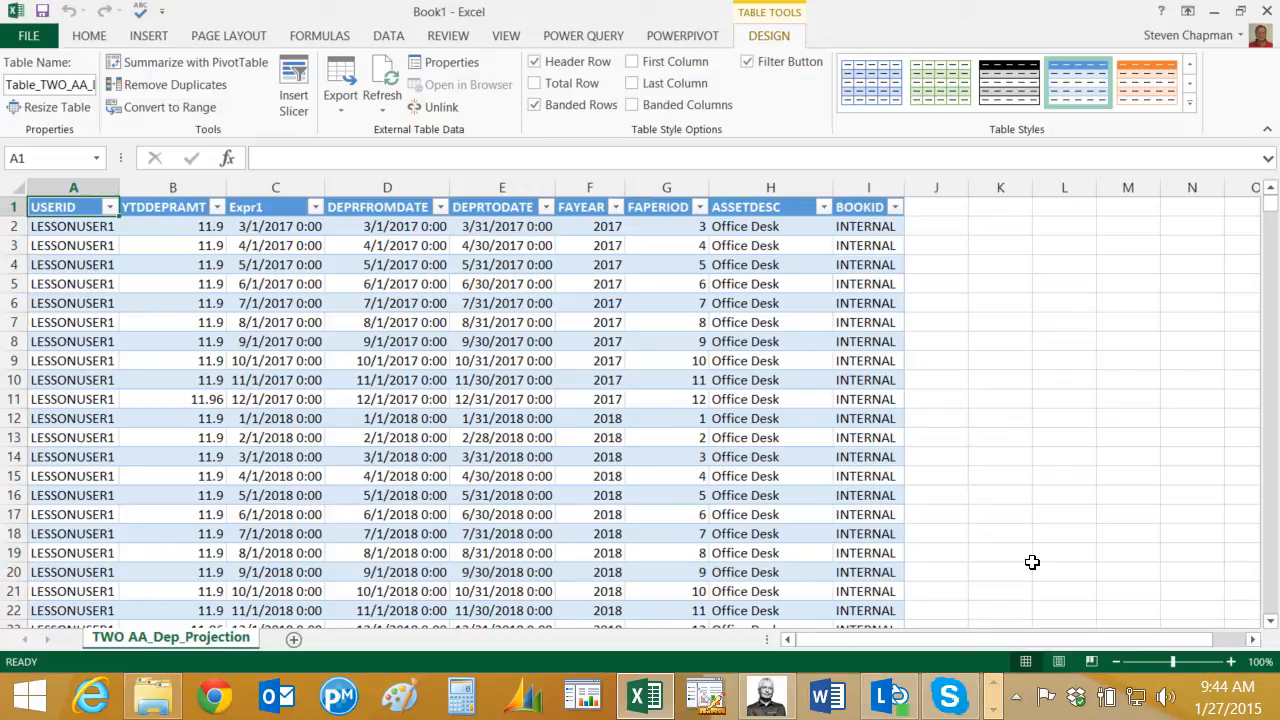
mouse_move(932, 542)
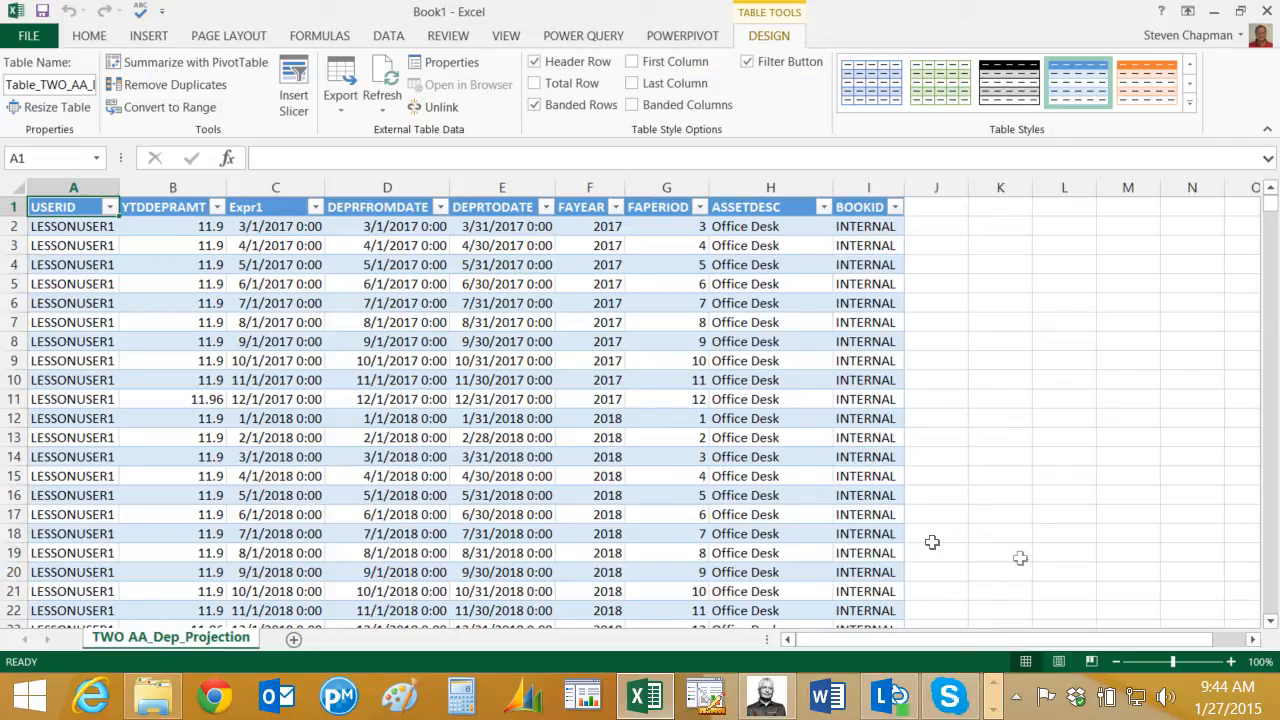
mouse_move(195, 62)
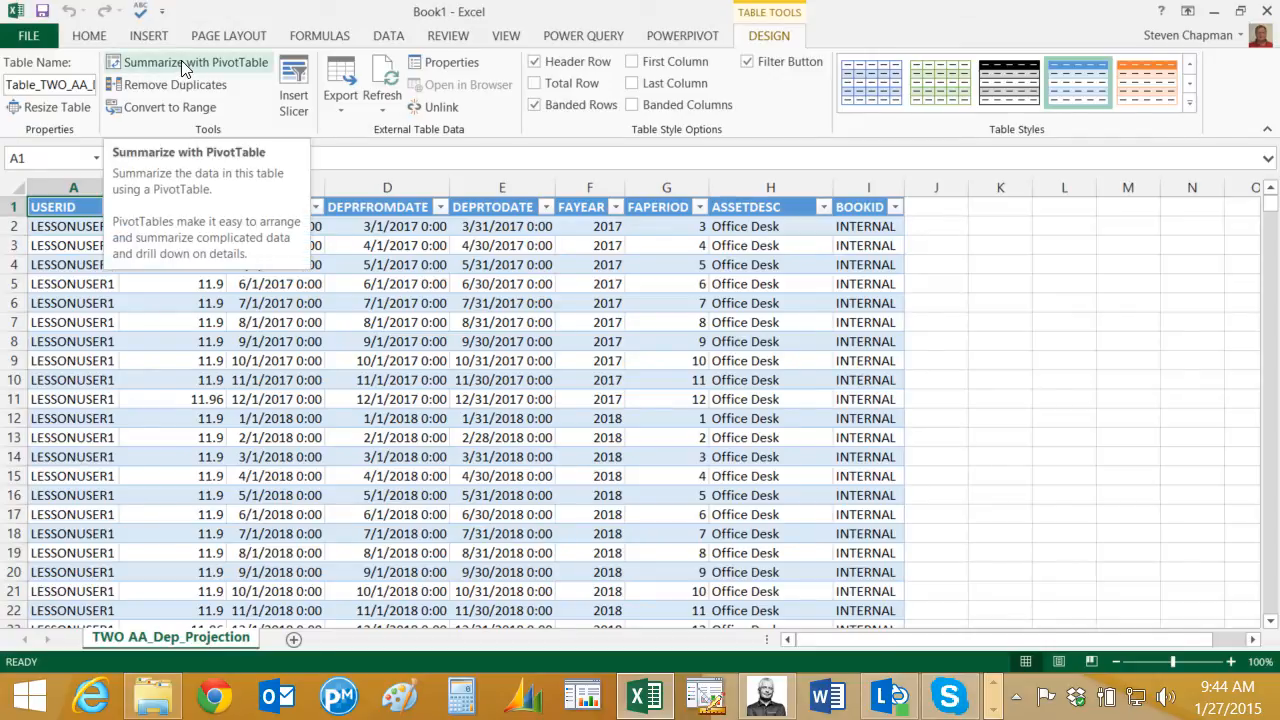
- Summarize the AA_Dep_Projection table into a PivotTable on a new sheet
click(196, 62)
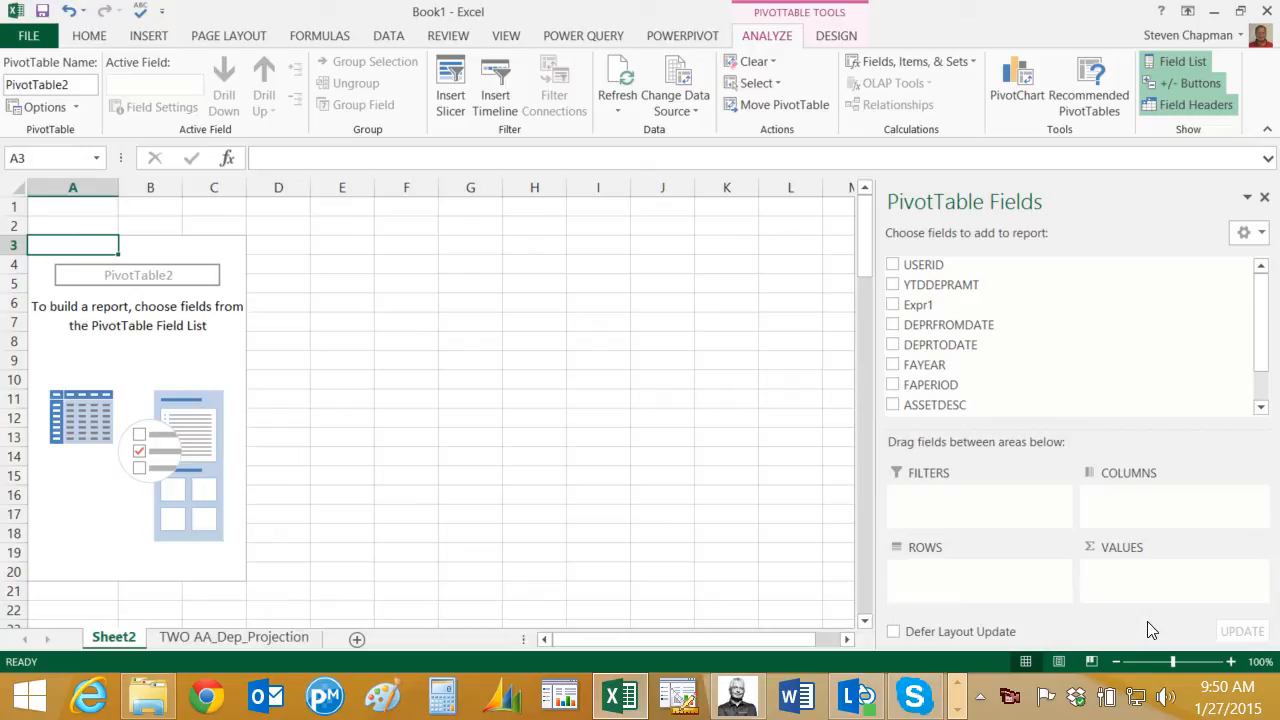
mouse_move(1008, 570)
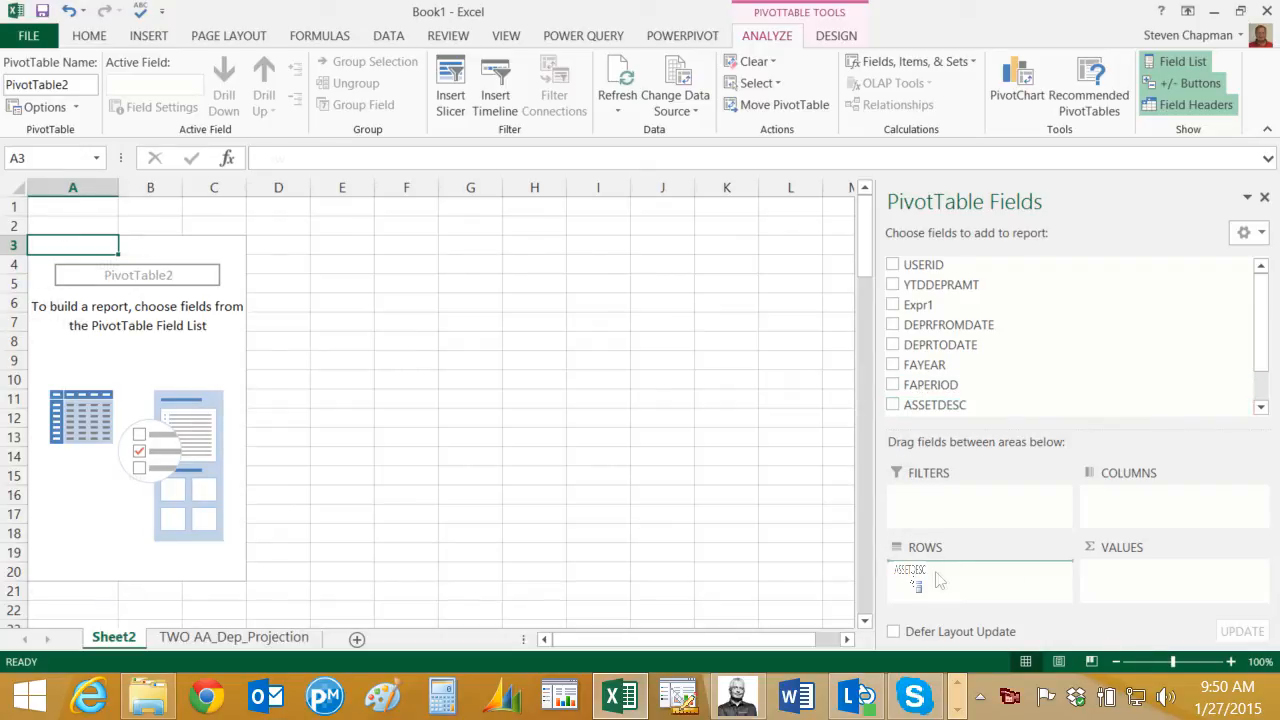
- Put ASSETDESC in rows and YTDDEPRAMT as a Sum in Currency format
click(892, 404)
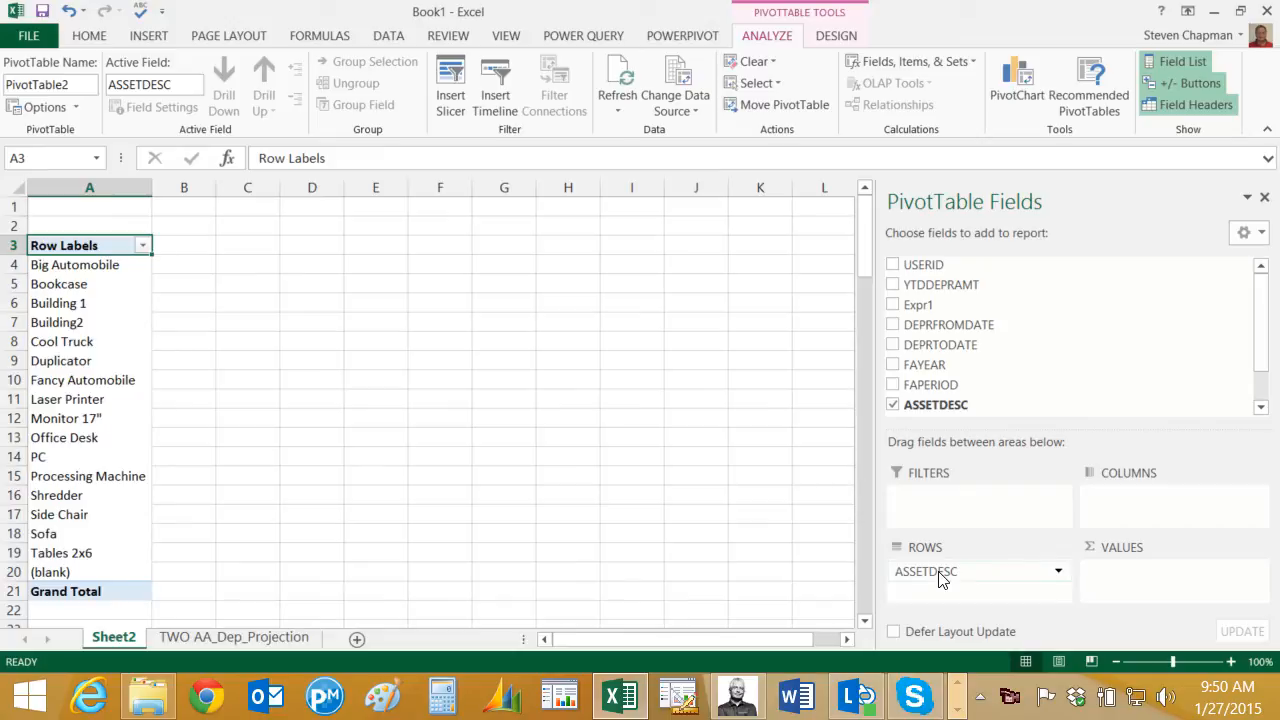
mouse_move(945, 284)
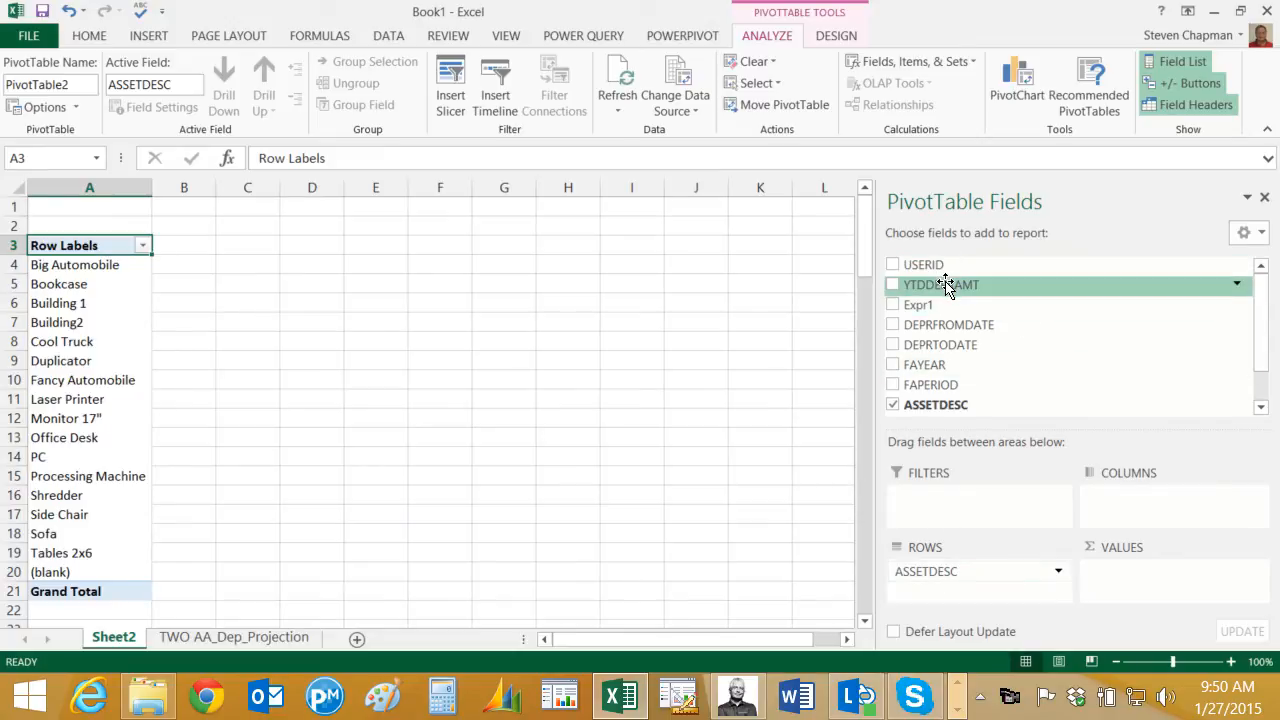
click(892, 284)
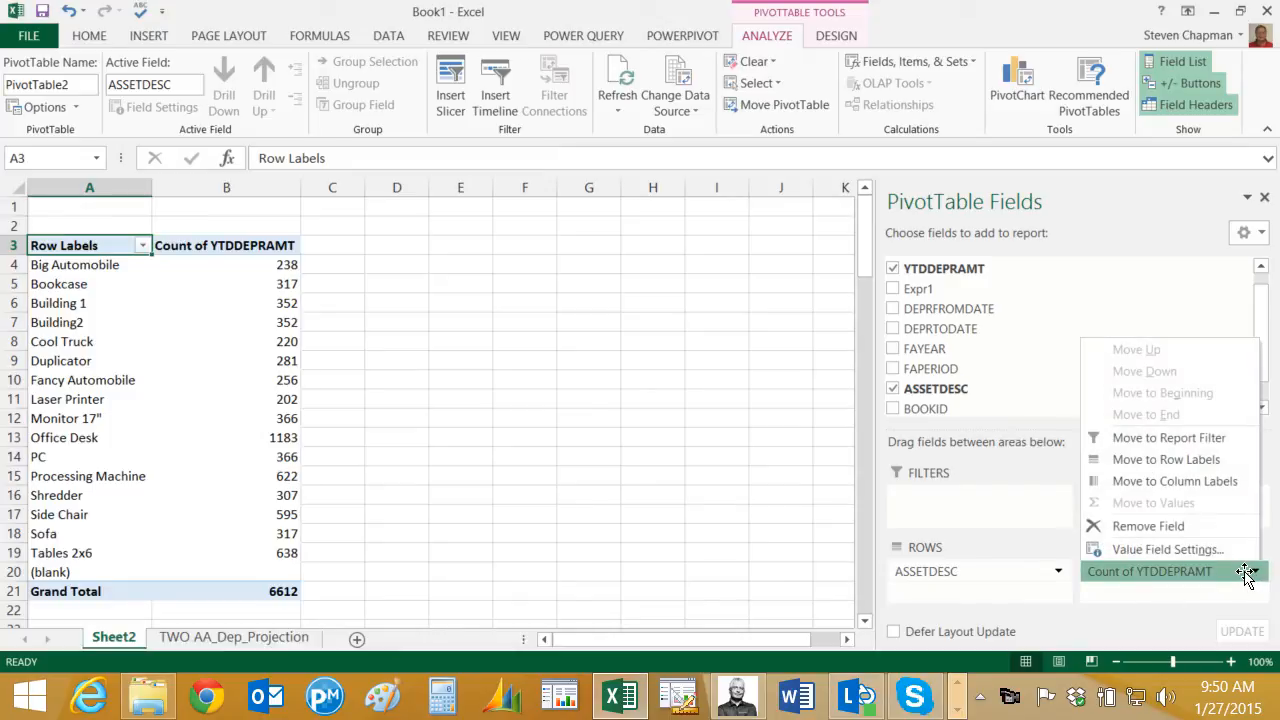
click(1167, 549)
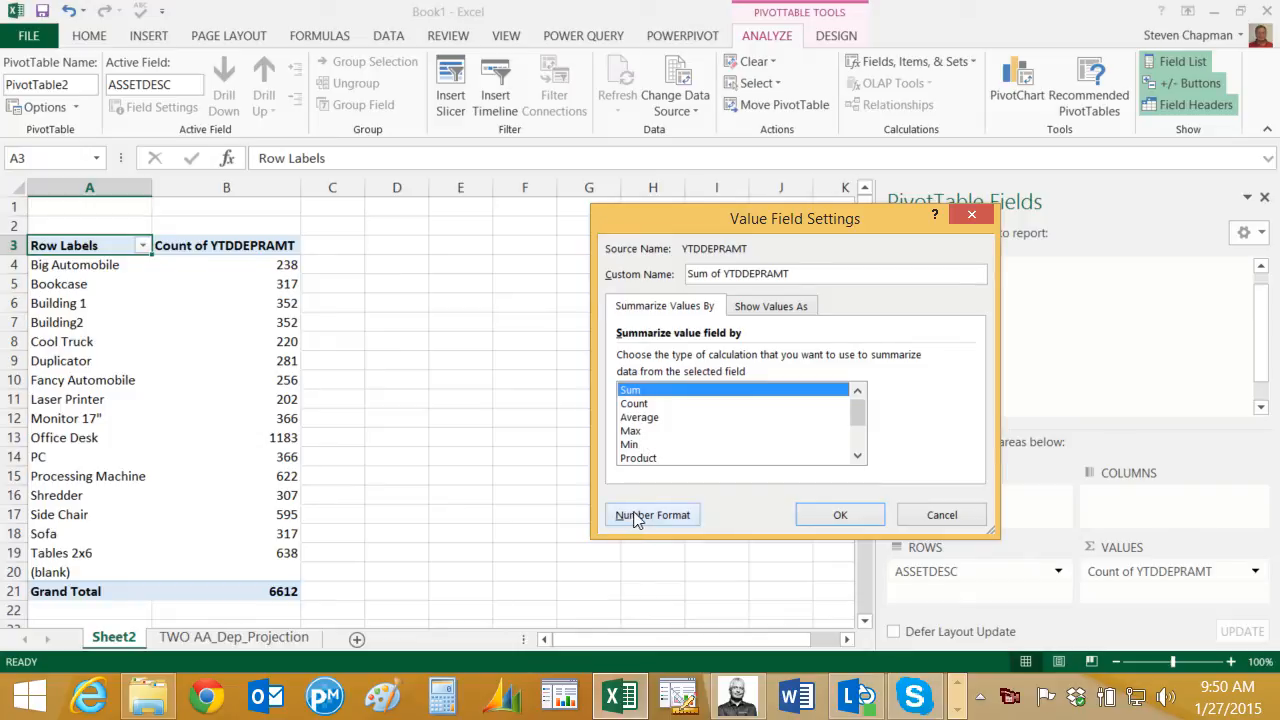
mouse_move(918, 458)
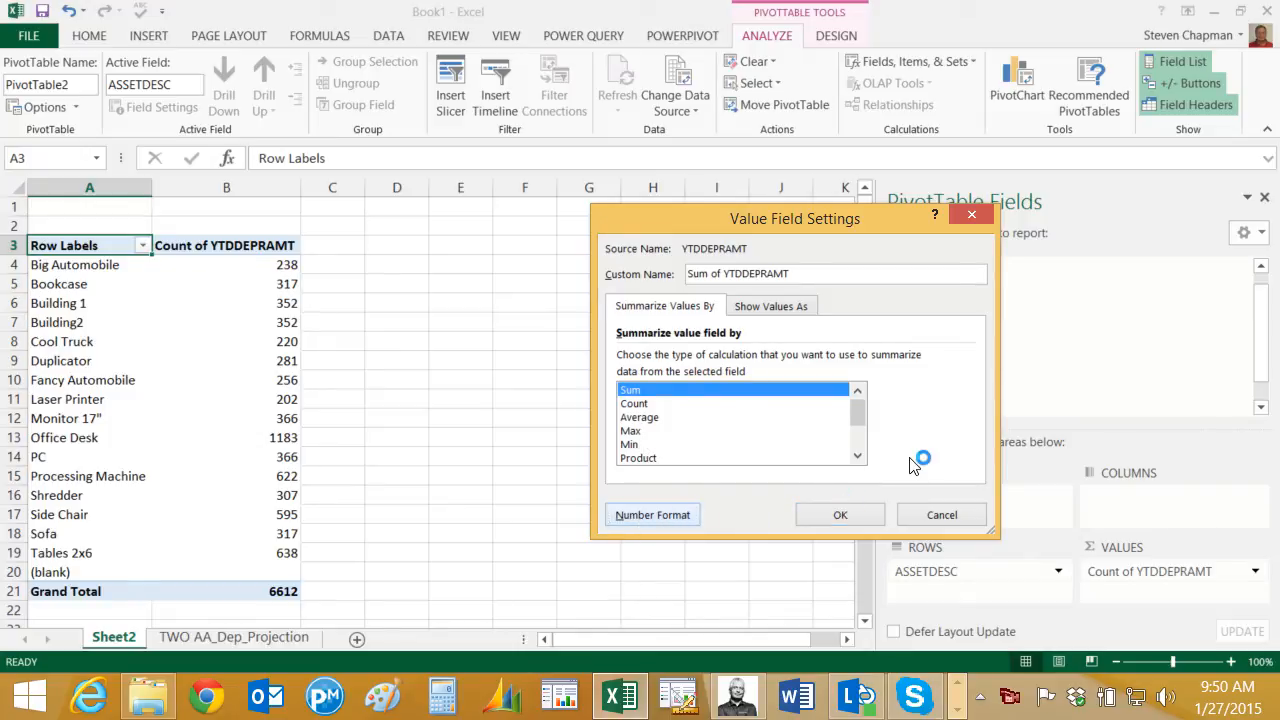
click(652, 514)
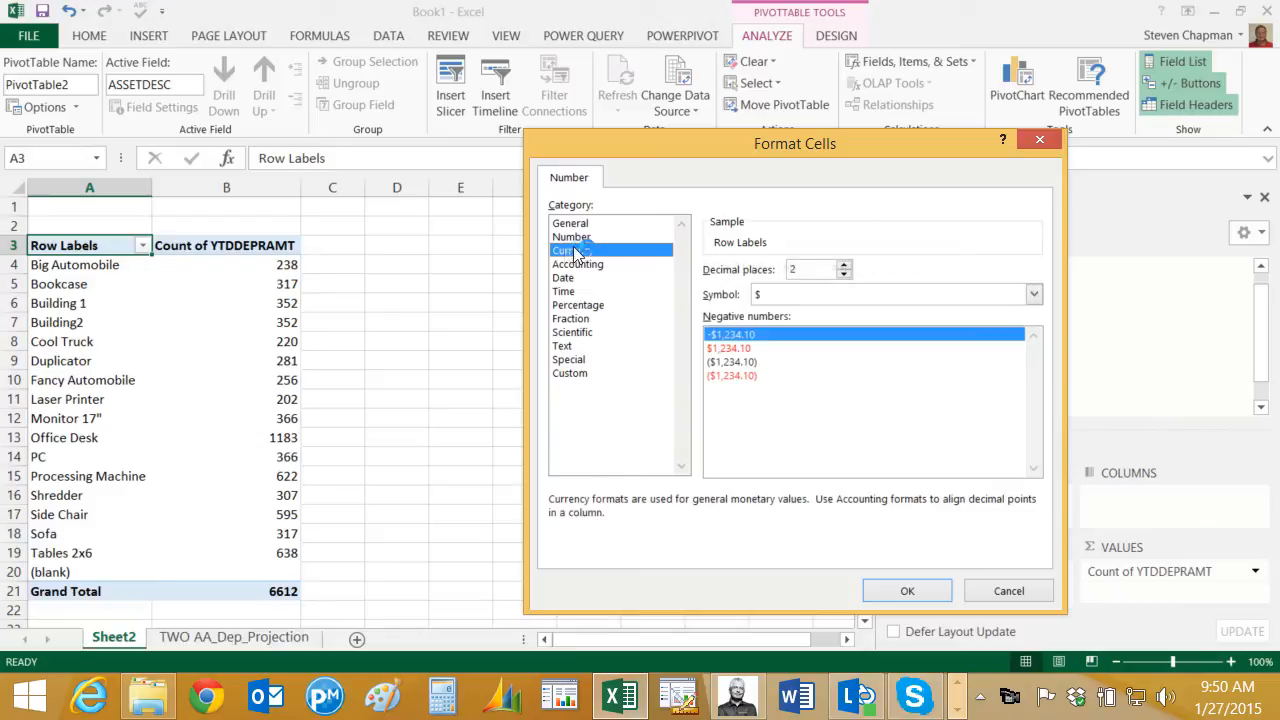
click(906, 590)
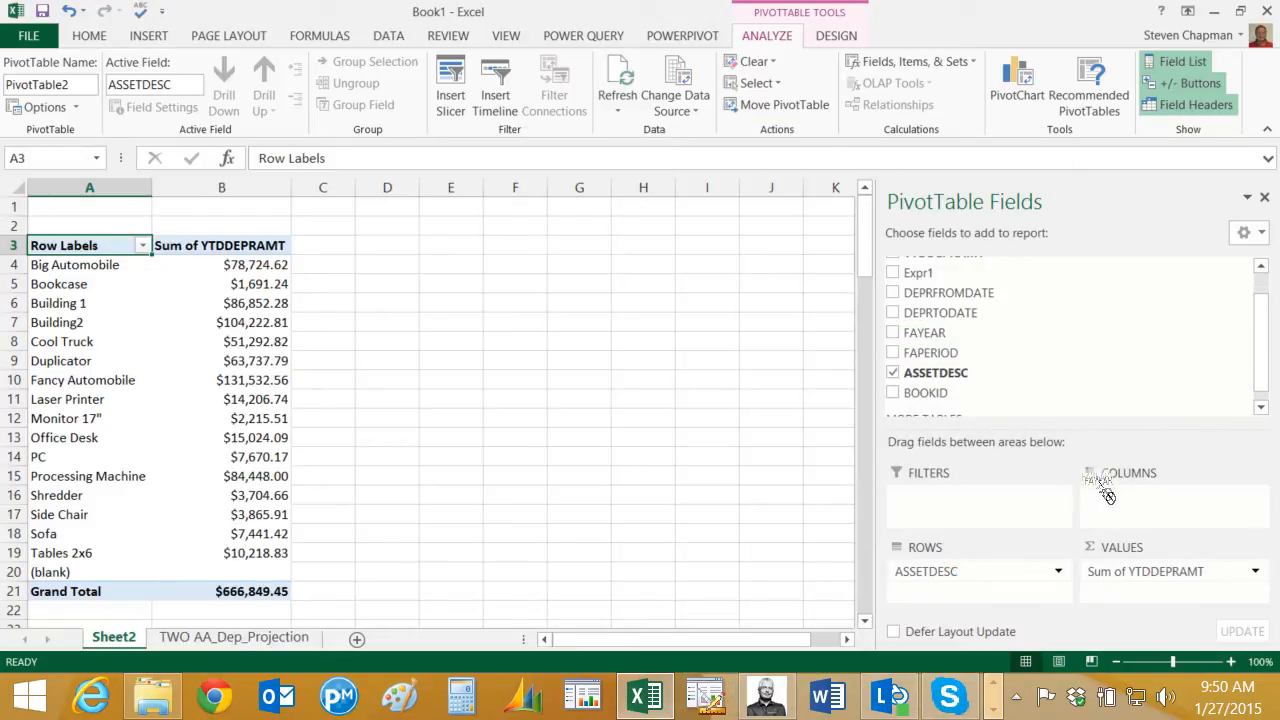
- Place FAYEAR in Columns, and USERID and BOOKID in Filters
click(893, 332)
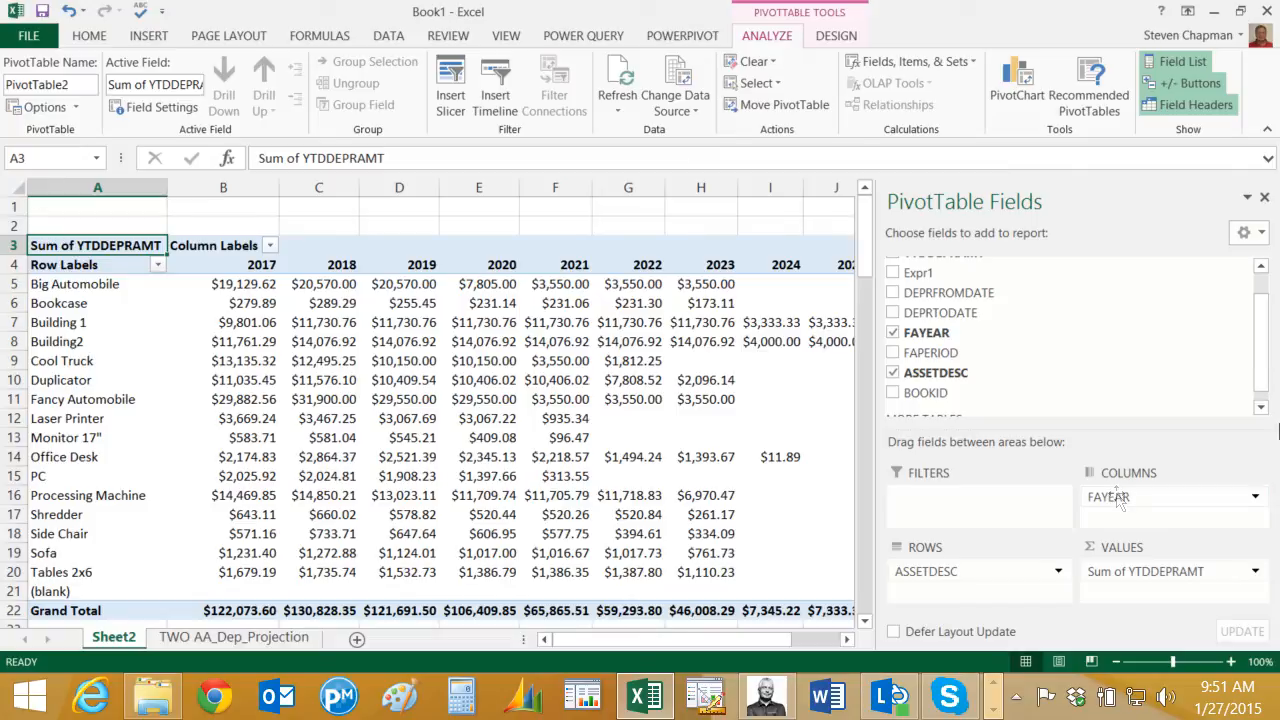
scroll(up, 3)
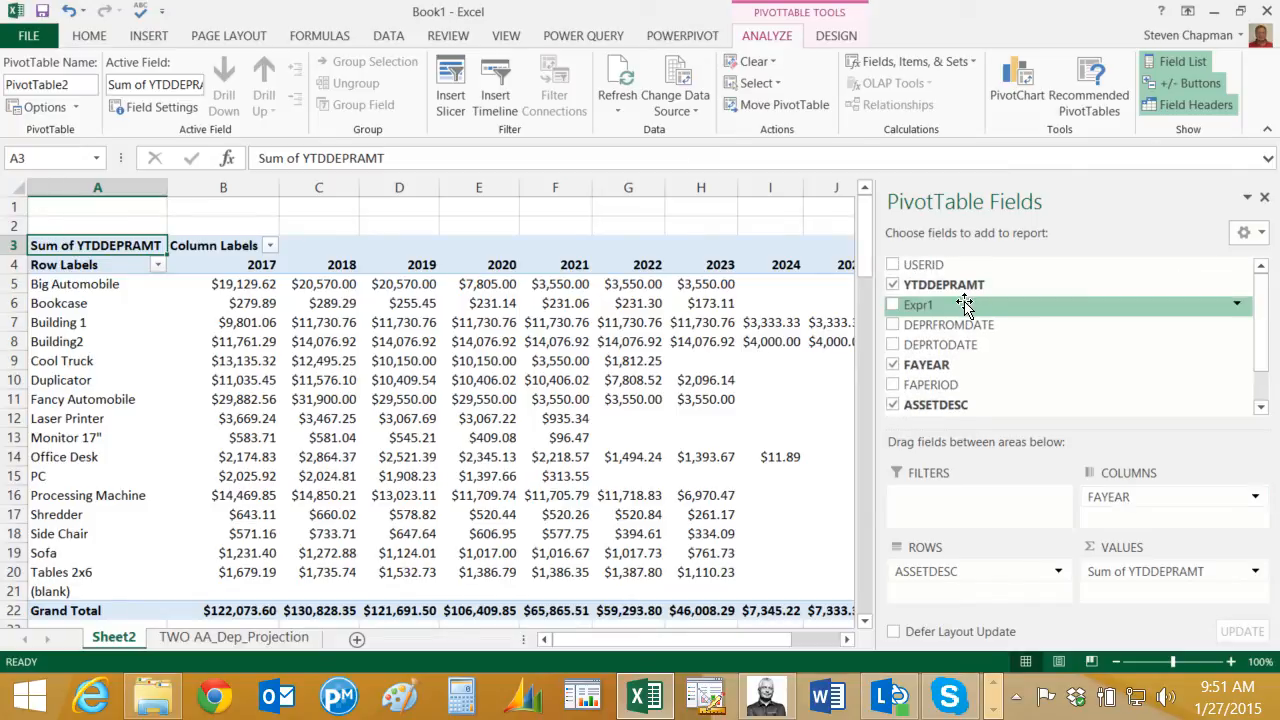
click(892, 264)
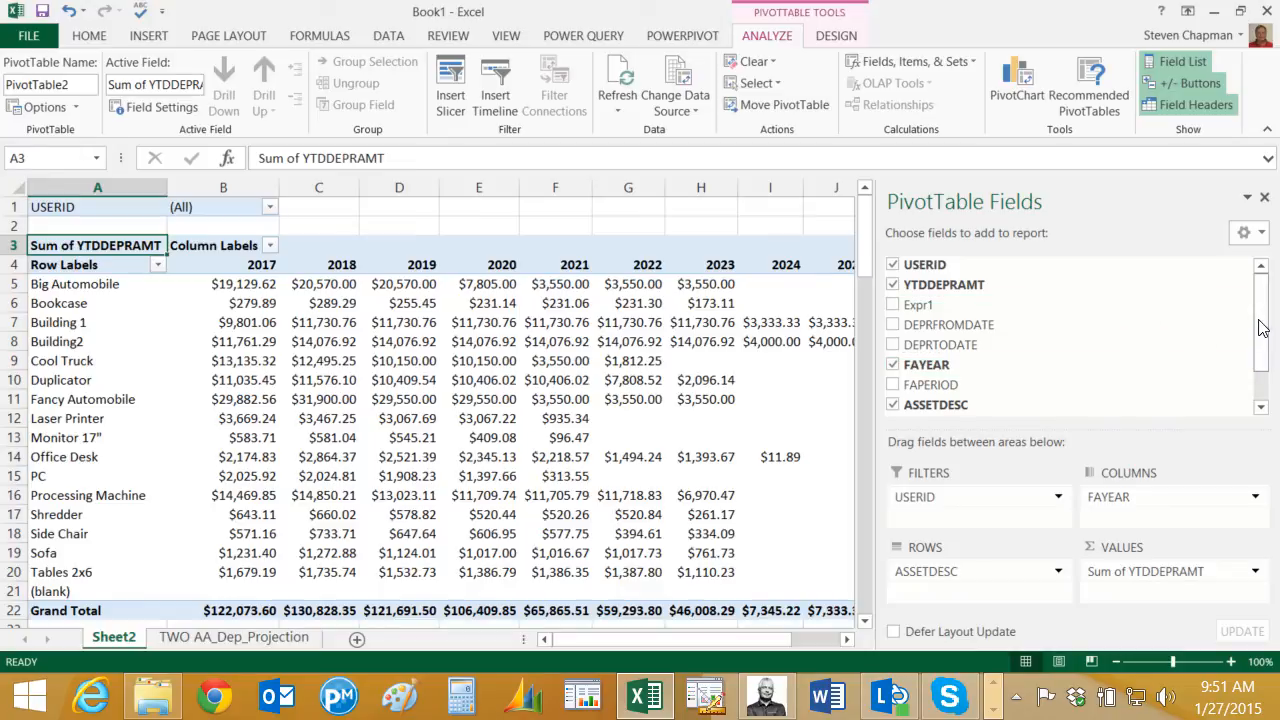
scroll(down, 3)
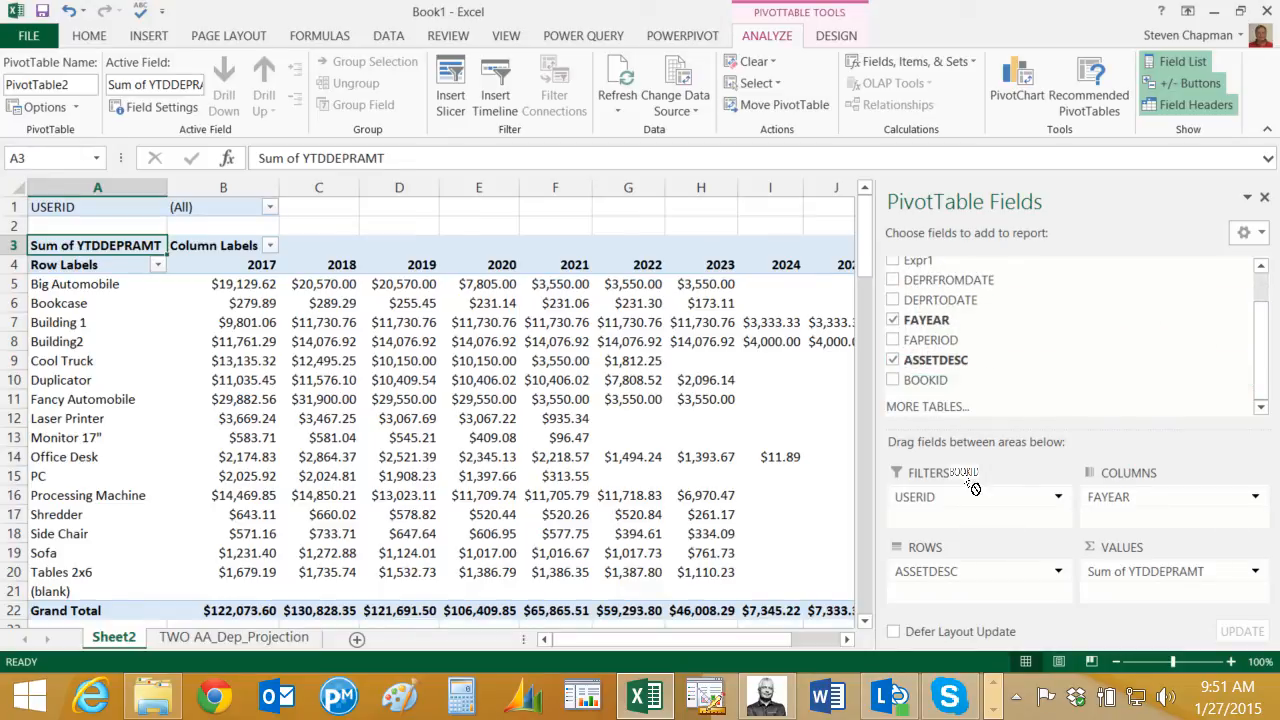
click(893, 379)
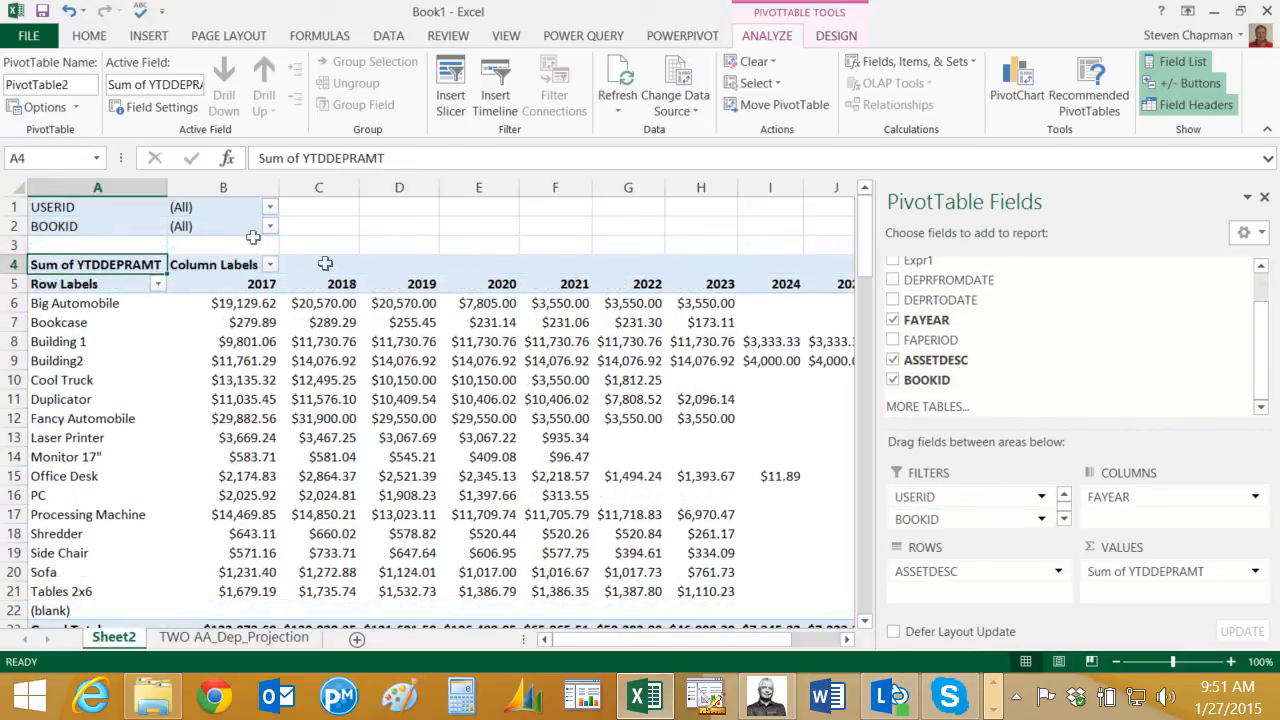
- Filter the pivot table to user sa and the INTERNAL book
click(269, 206)
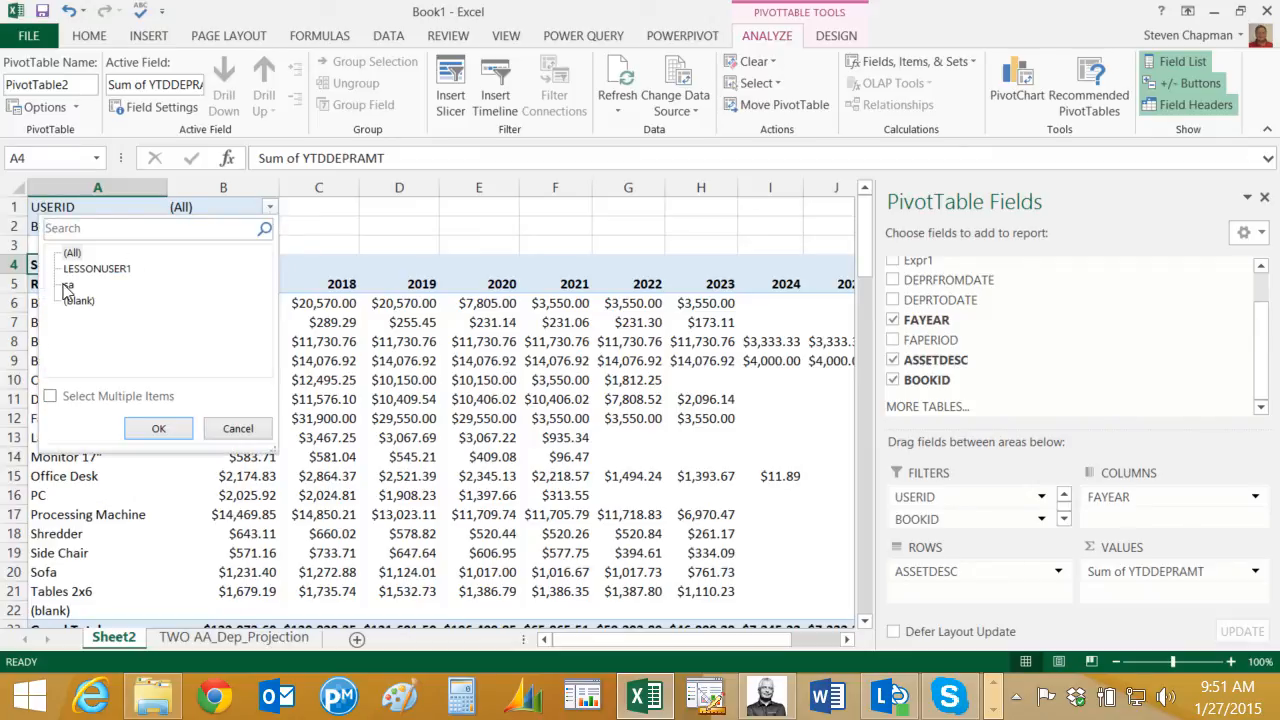
click(158, 428)
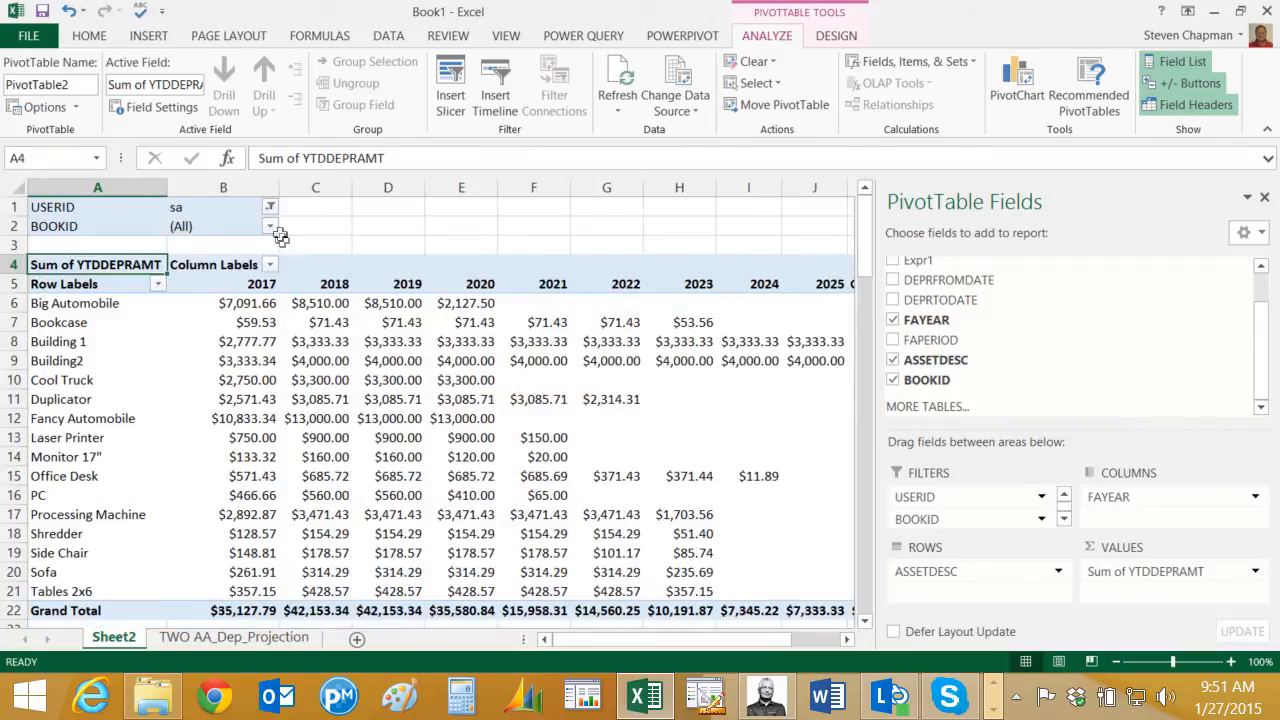
click(270, 207)
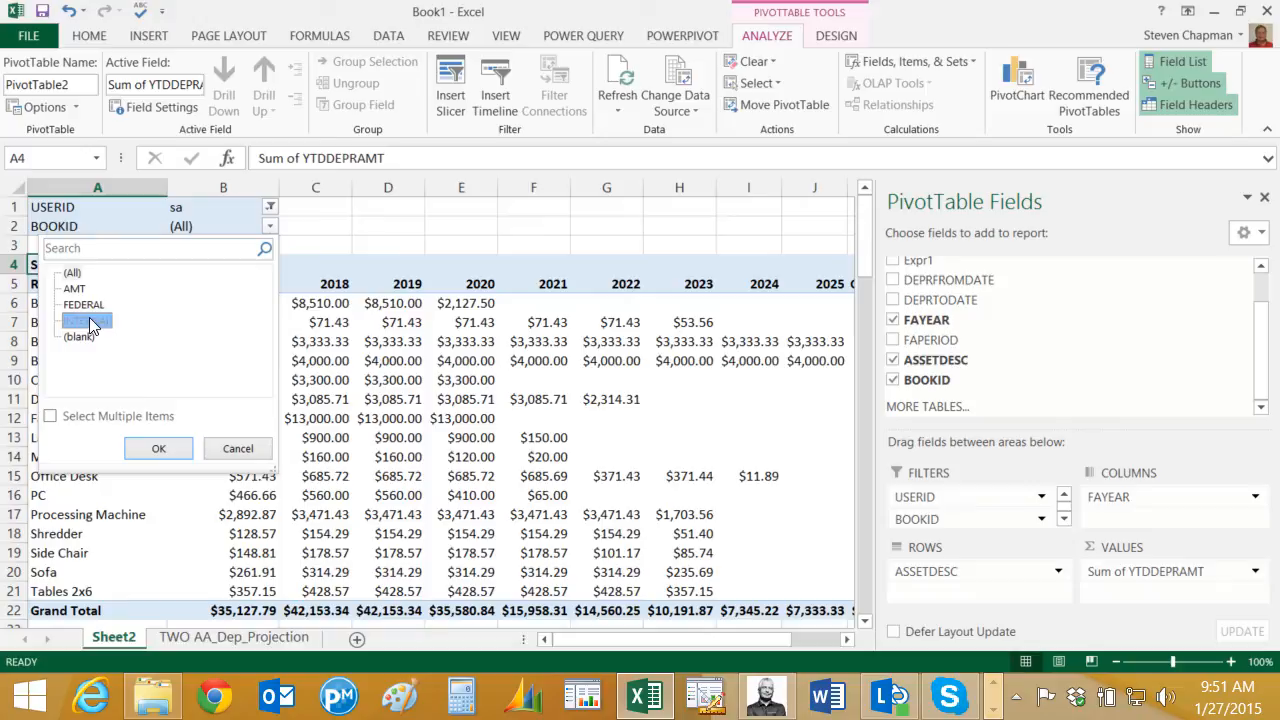
click(158, 448)
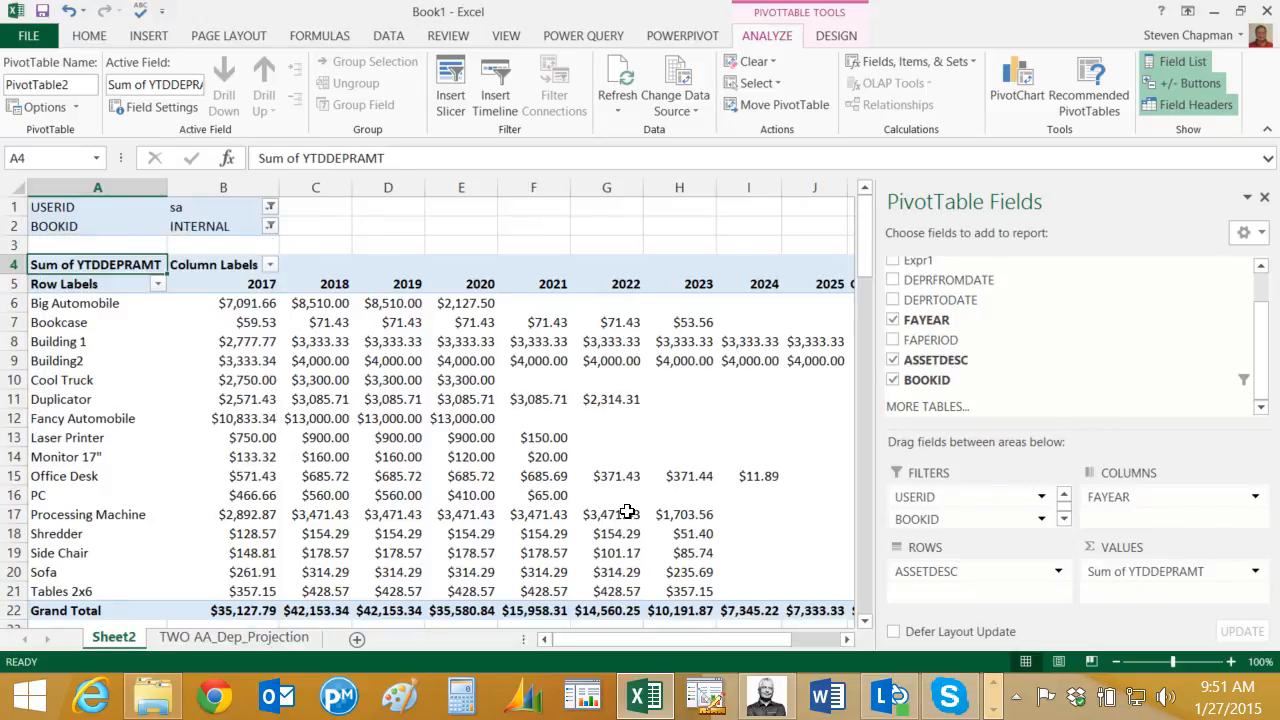
mouse_move(1024, 614)
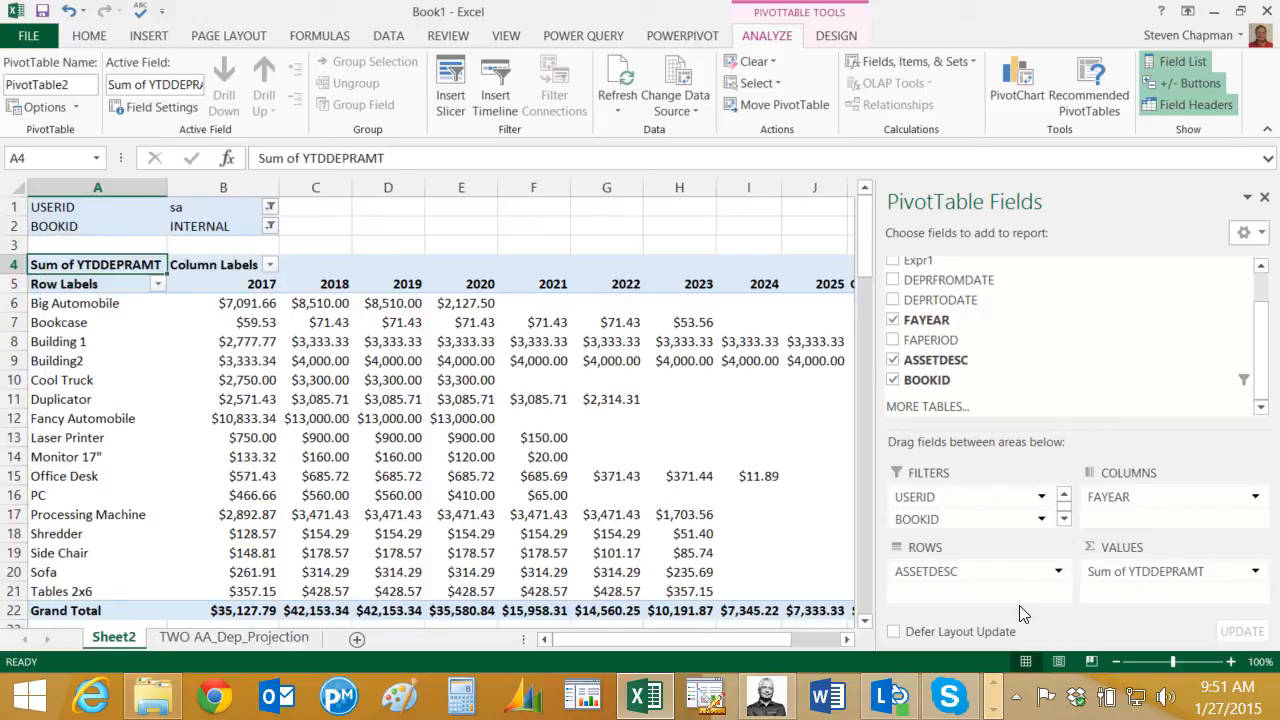